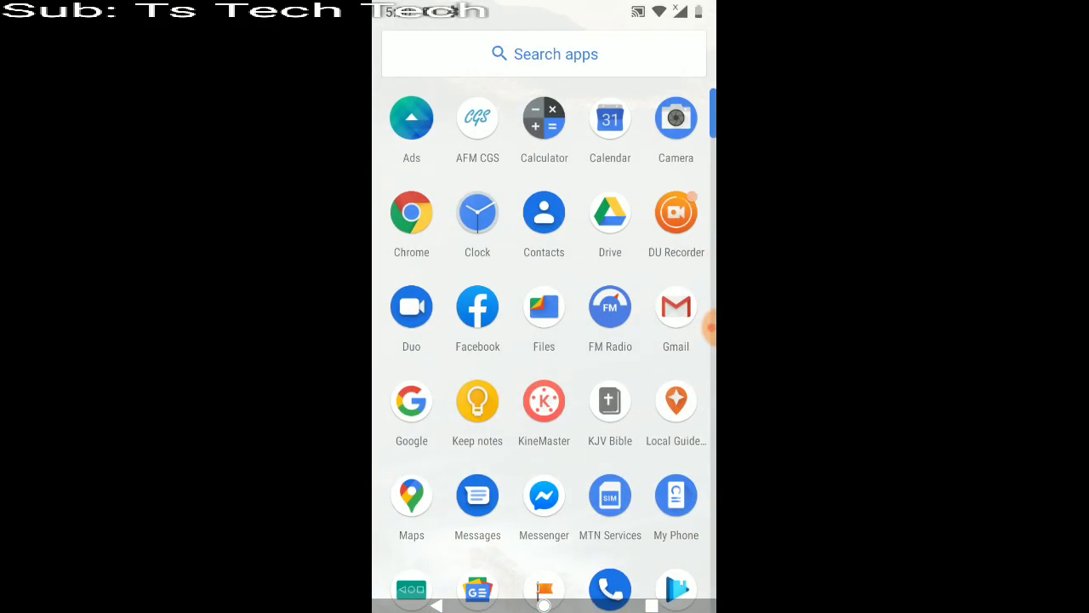
Launch Facebook, open the Ts Tech Talk page and scroll its posts to the ended boost.
left_click(477, 307)
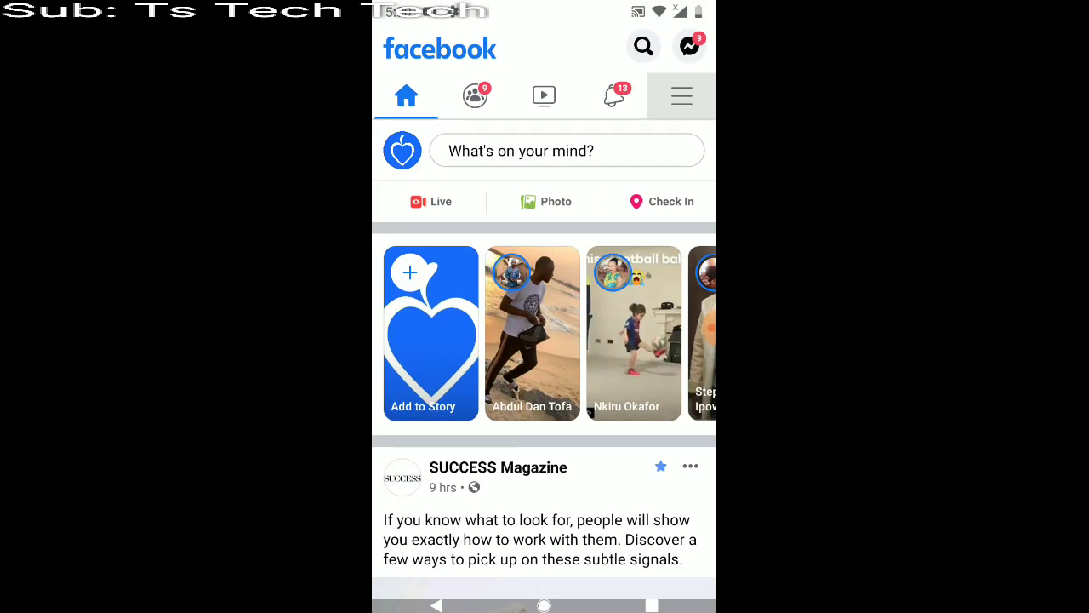
left_click(643, 46)
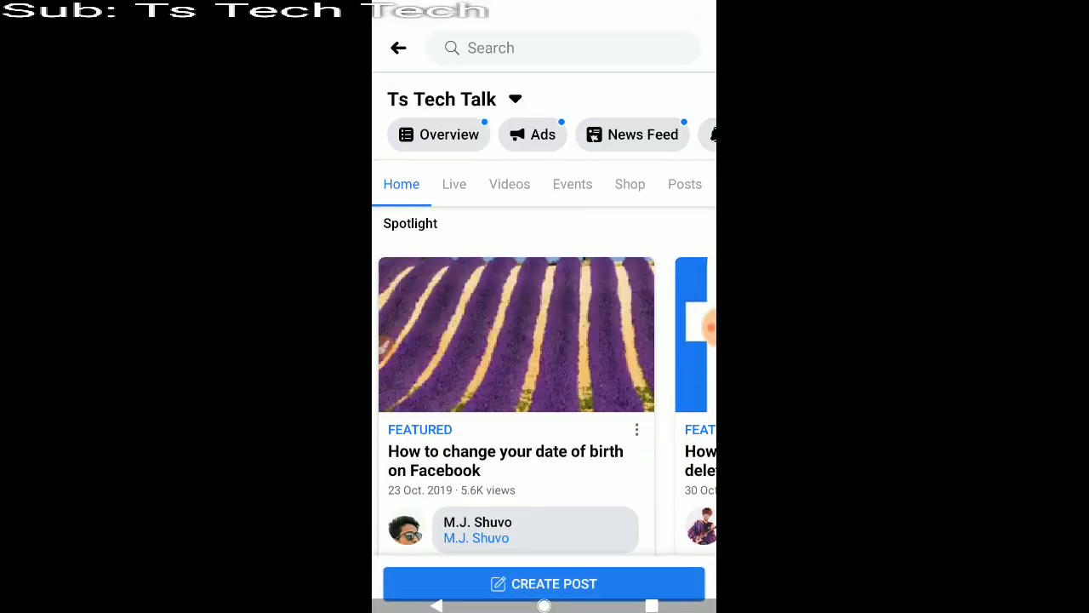
scroll("down", 3)
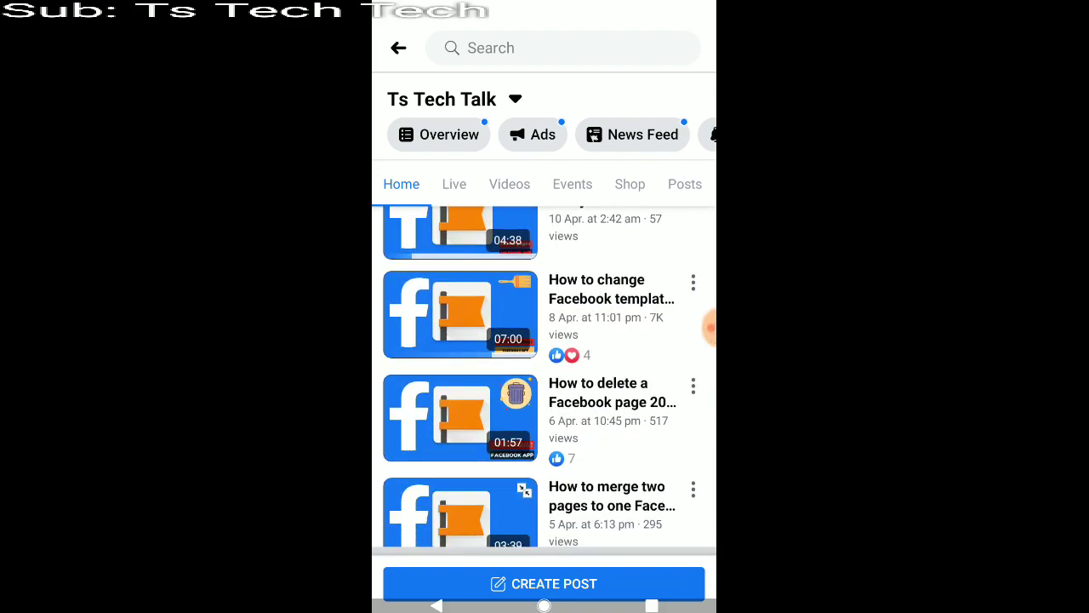
scroll("down", 3)
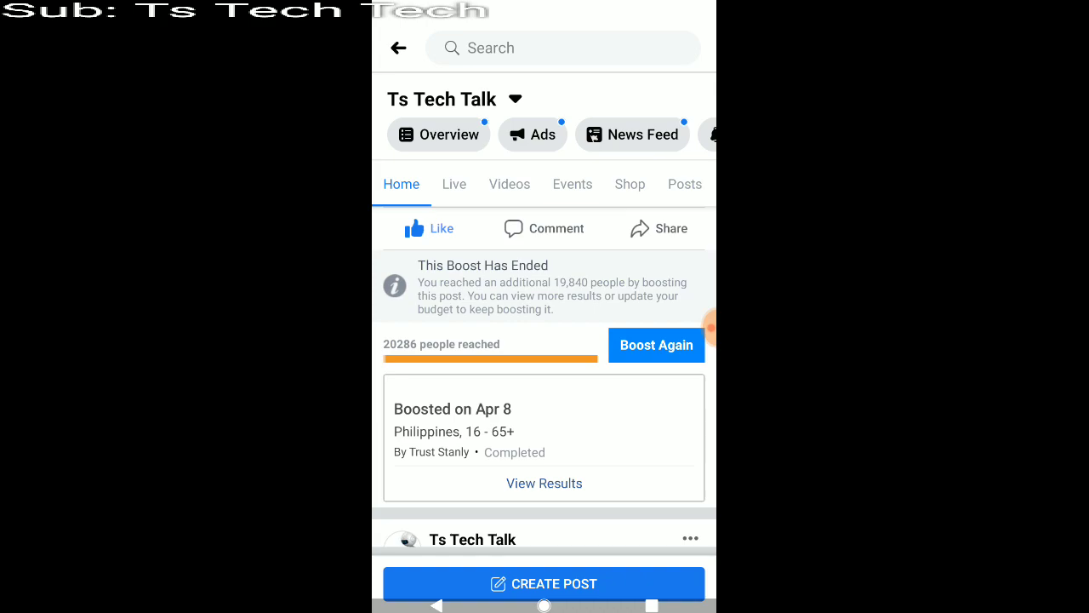
scroll("down", 3)
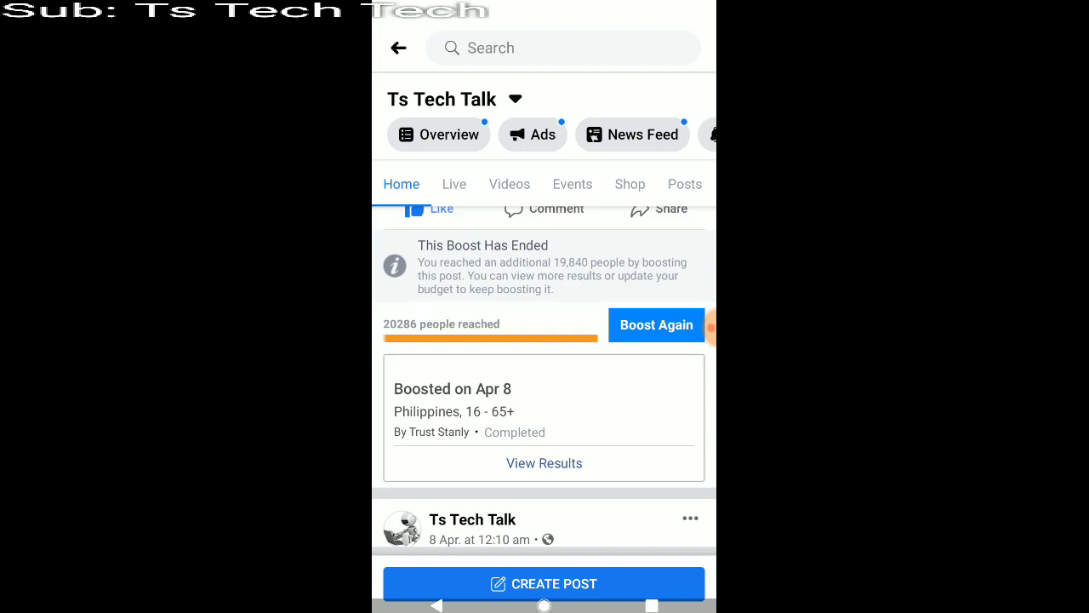
scroll("down", 3)
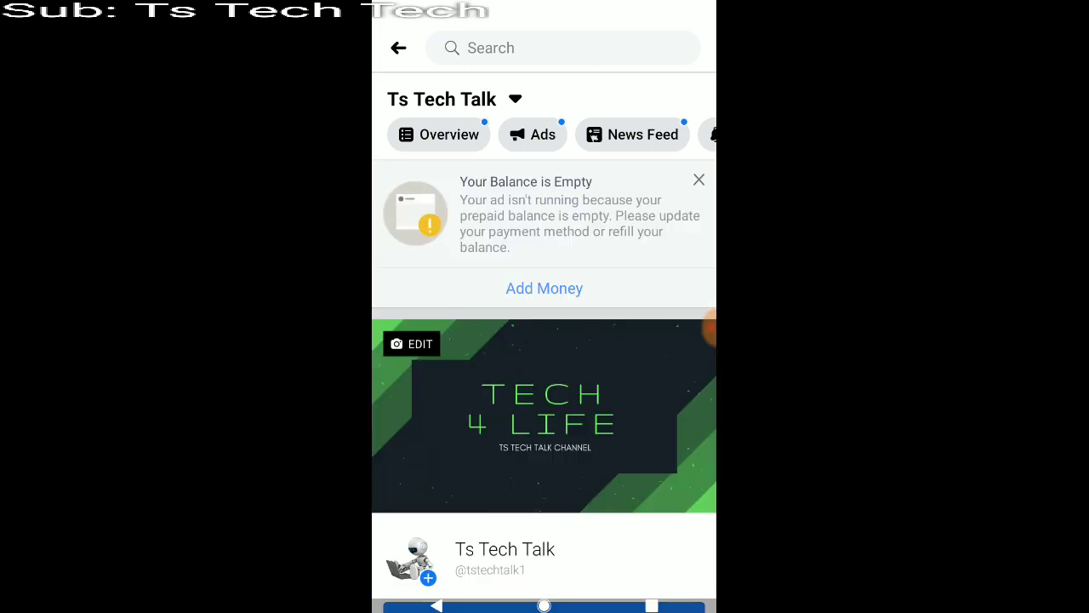
Open the page's Ads shortcut and scroll down to the active and inactive ads.
left_click(532, 135)
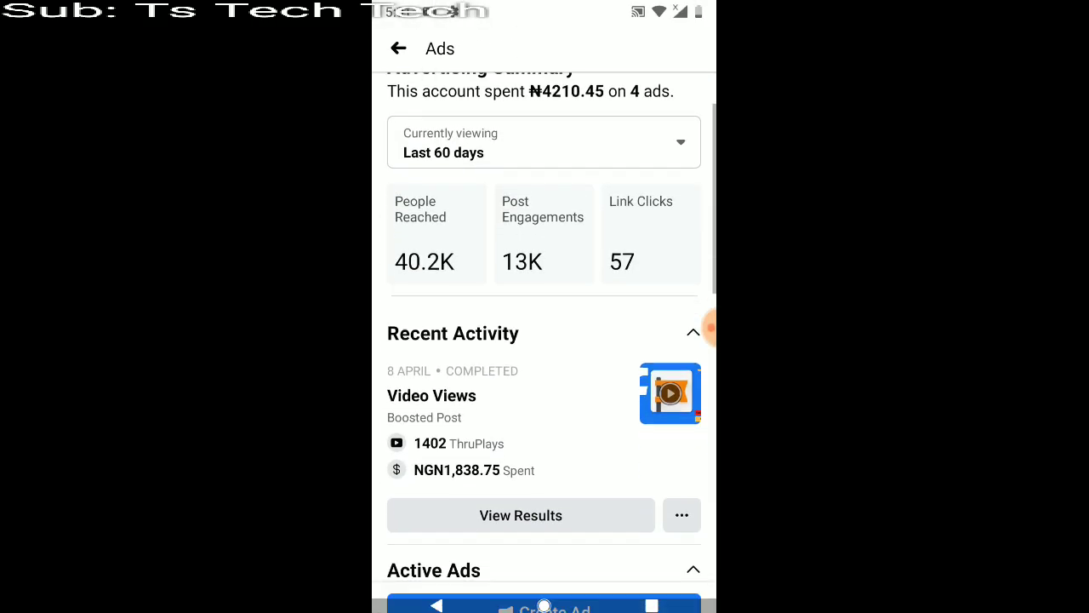
scroll("down", 3)
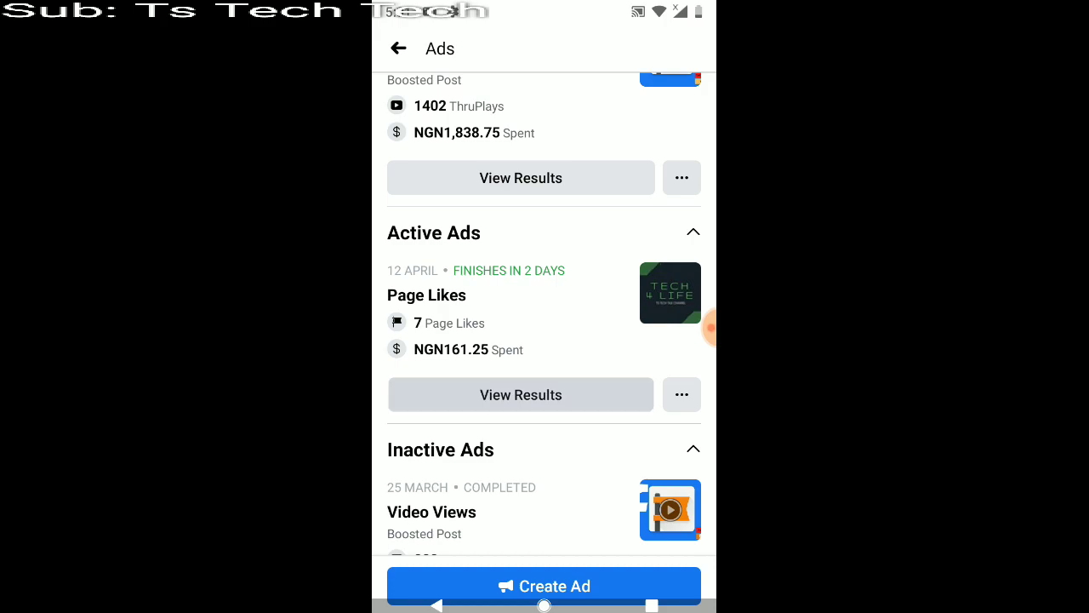
View results of the active Page Likes ad and scroll its Promote Your Page screen.
left_click(520, 394)
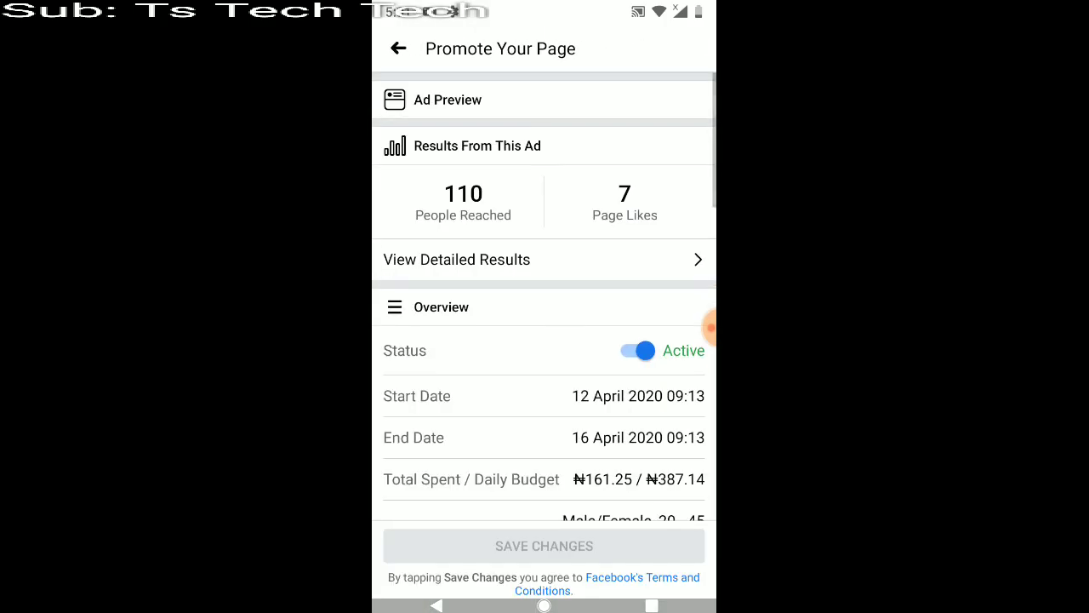
scroll("down", 3)
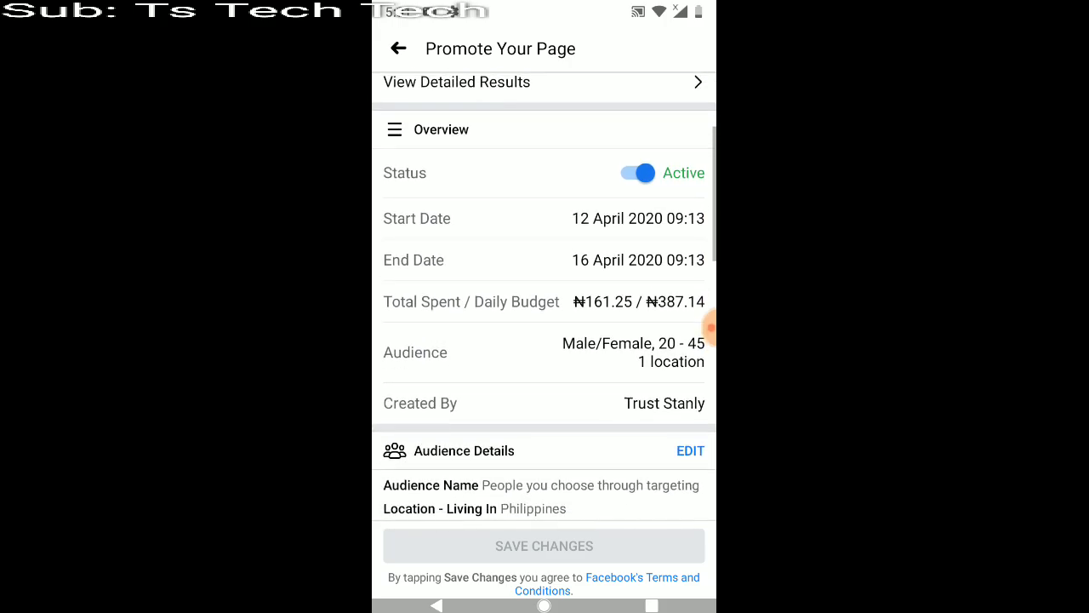
scroll("down", 3)
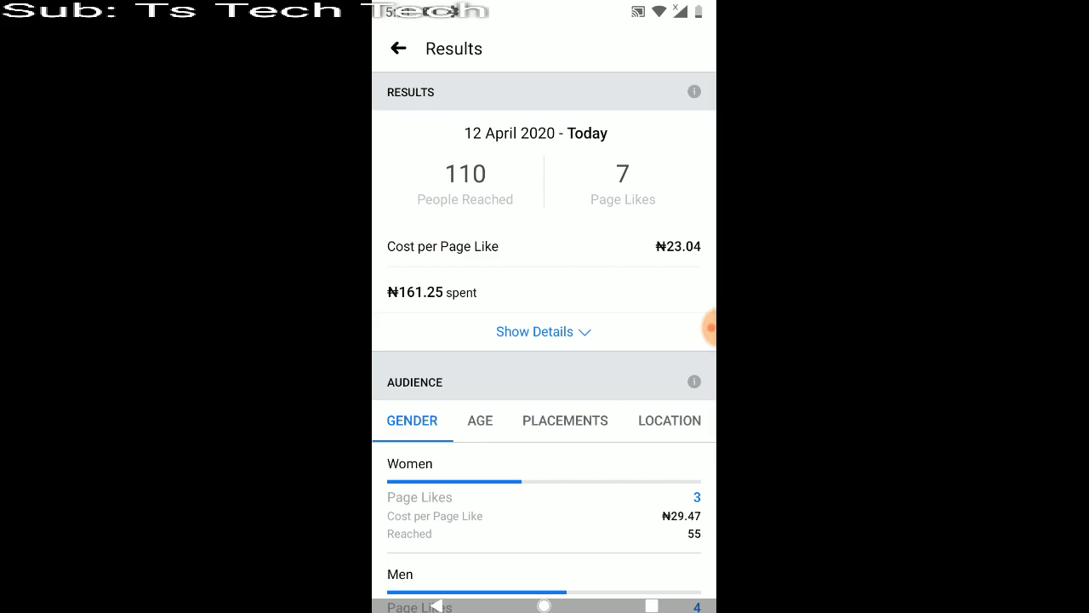
Show the Page Likes ad's audience breakdowns by age, placements and location.
scroll("down", 3)
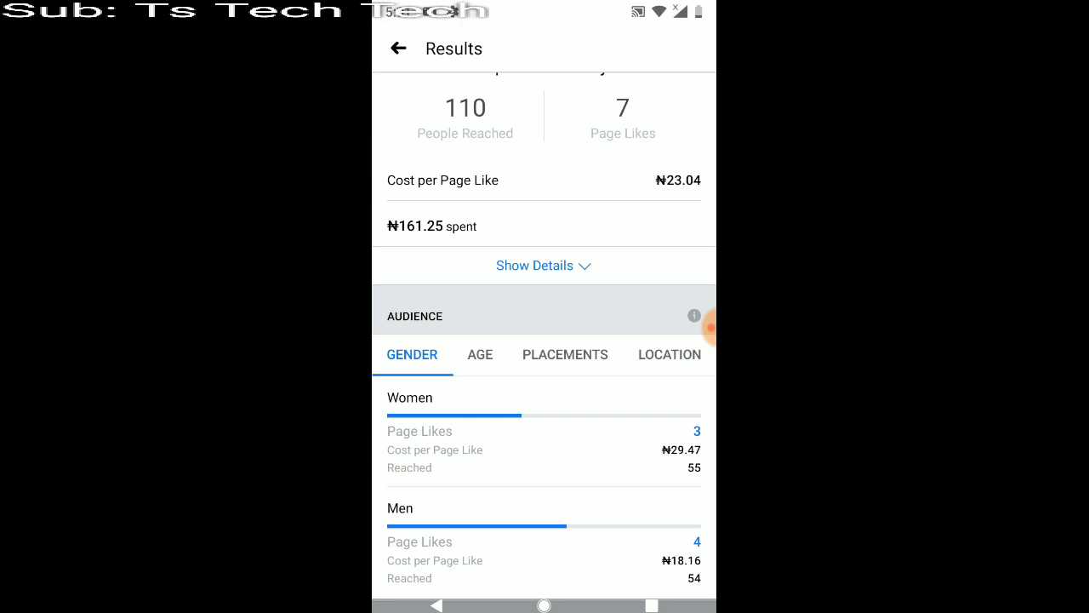
left_click(479, 354)
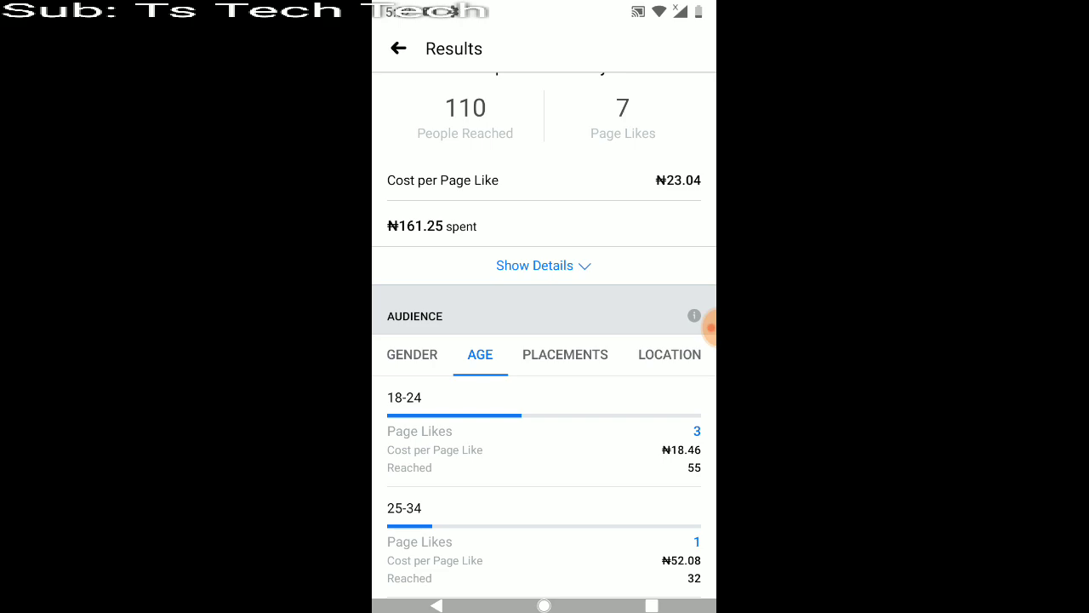
left_click(565, 354)
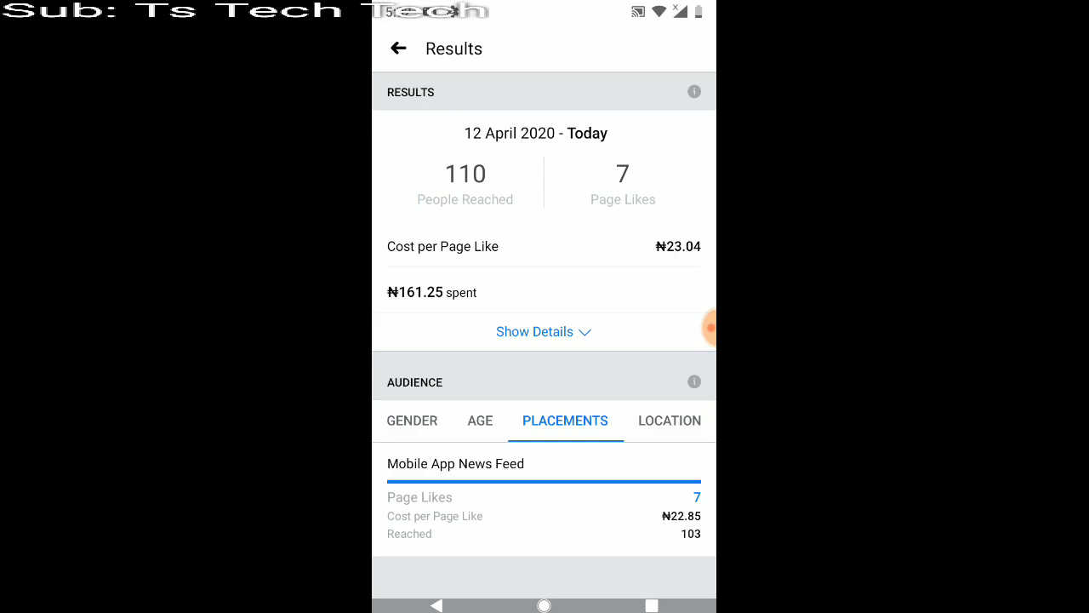
left_click(670, 420)
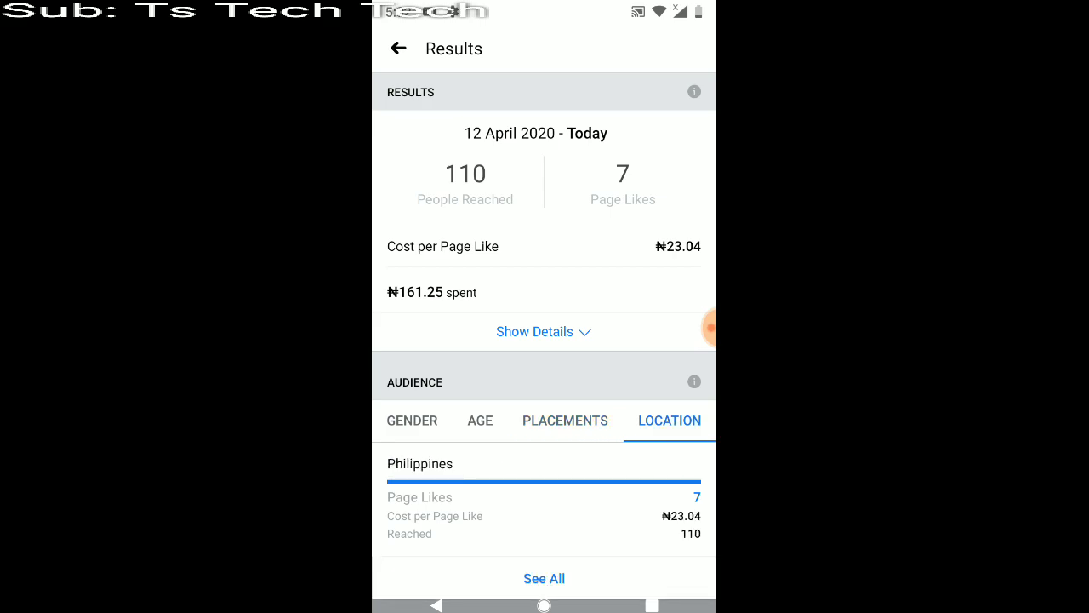
left_click(544, 578)
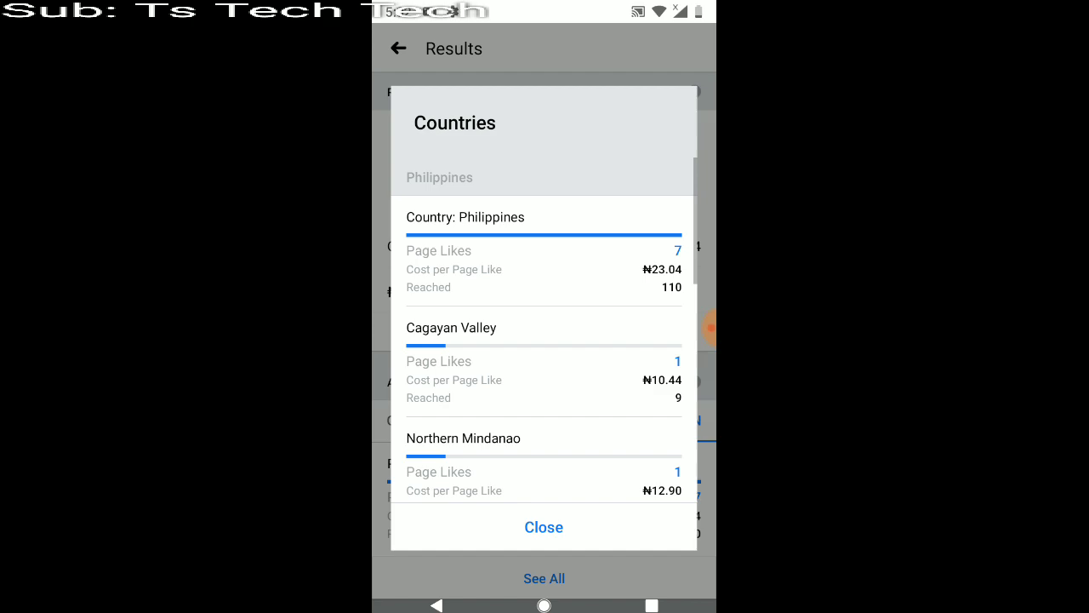
scroll("down", 3)
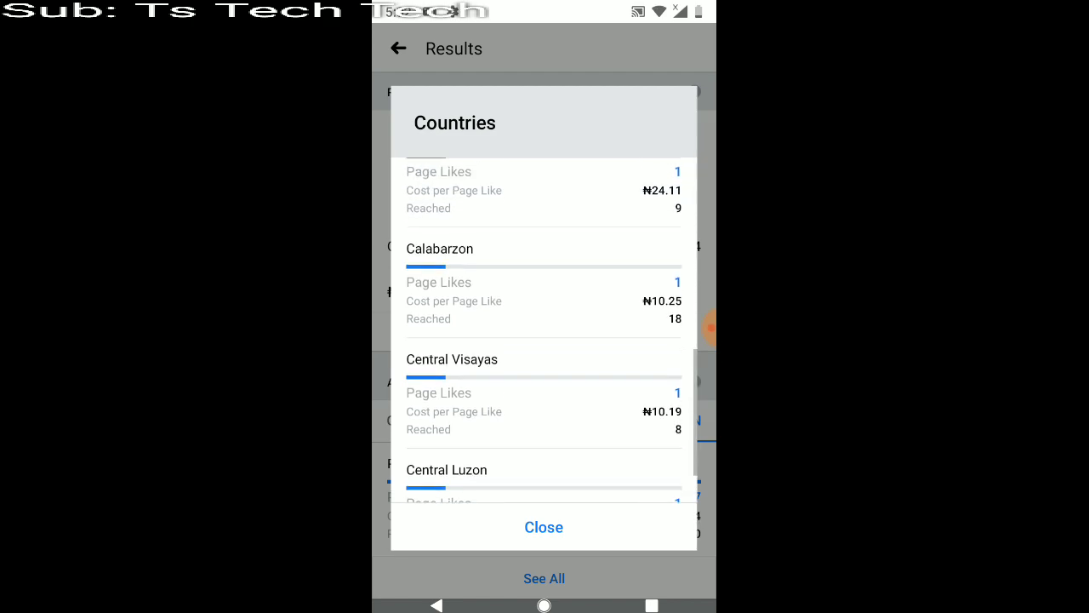
scroll("down", 3)
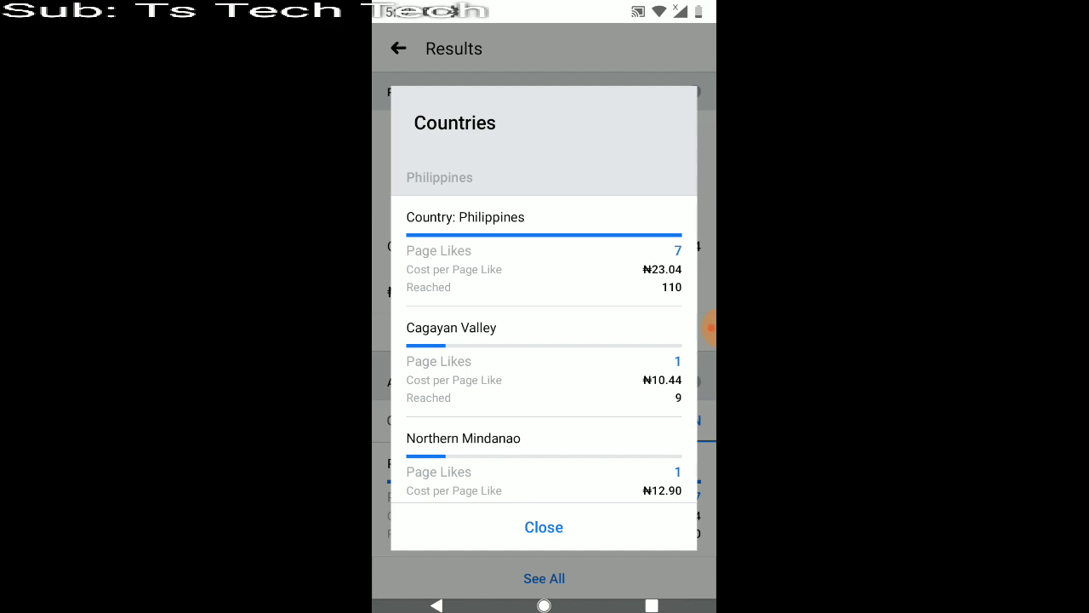
scroll("down", 3)
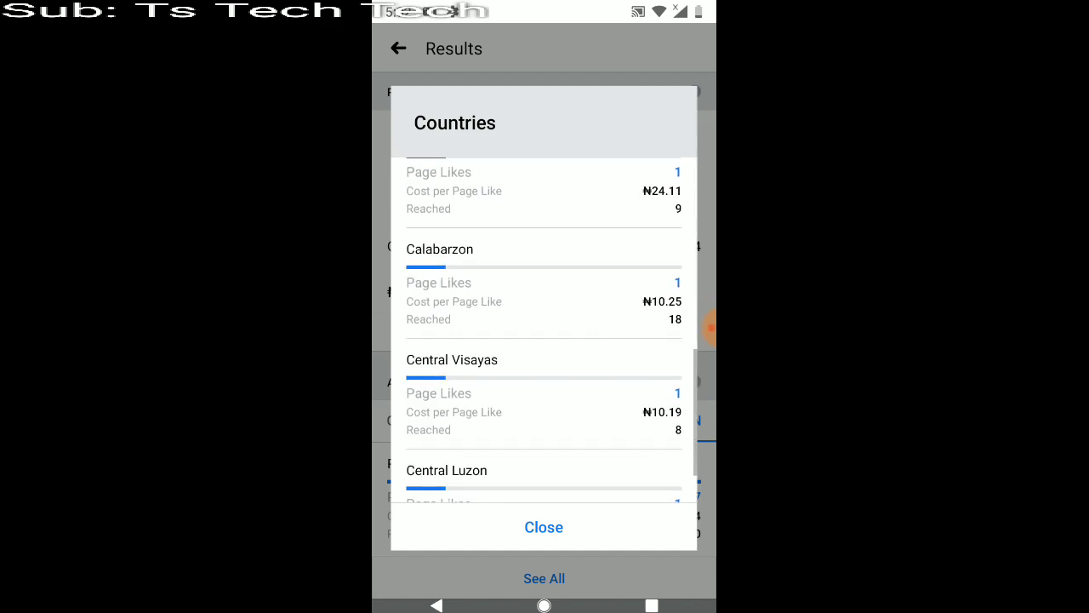
left_click(543, 527)
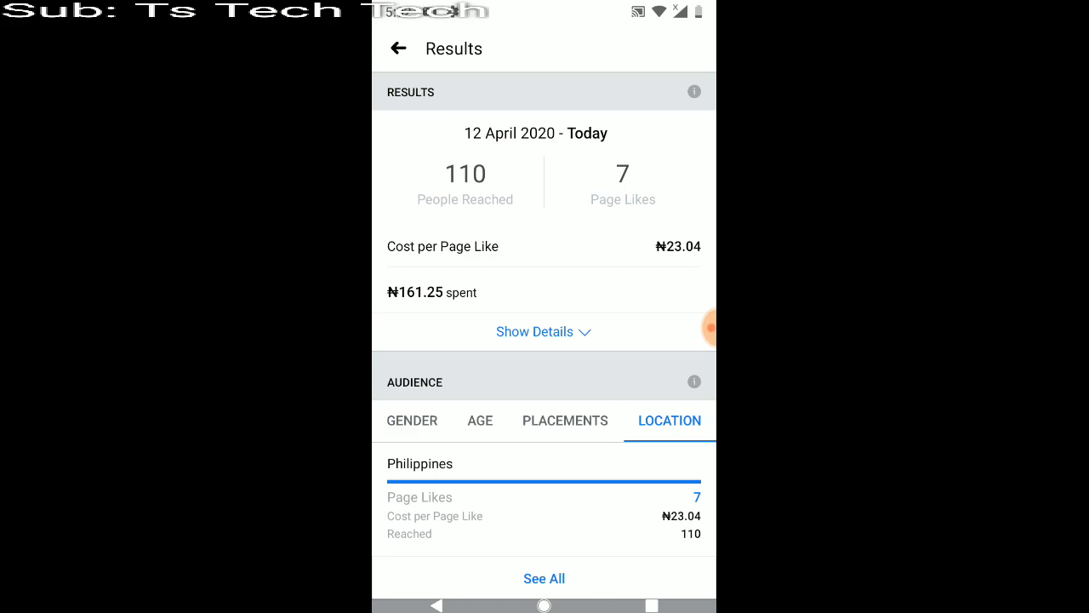
Expand the likes-per-day chart, then view and dismiss the RESULTS explanation.
left_click(544, 331)
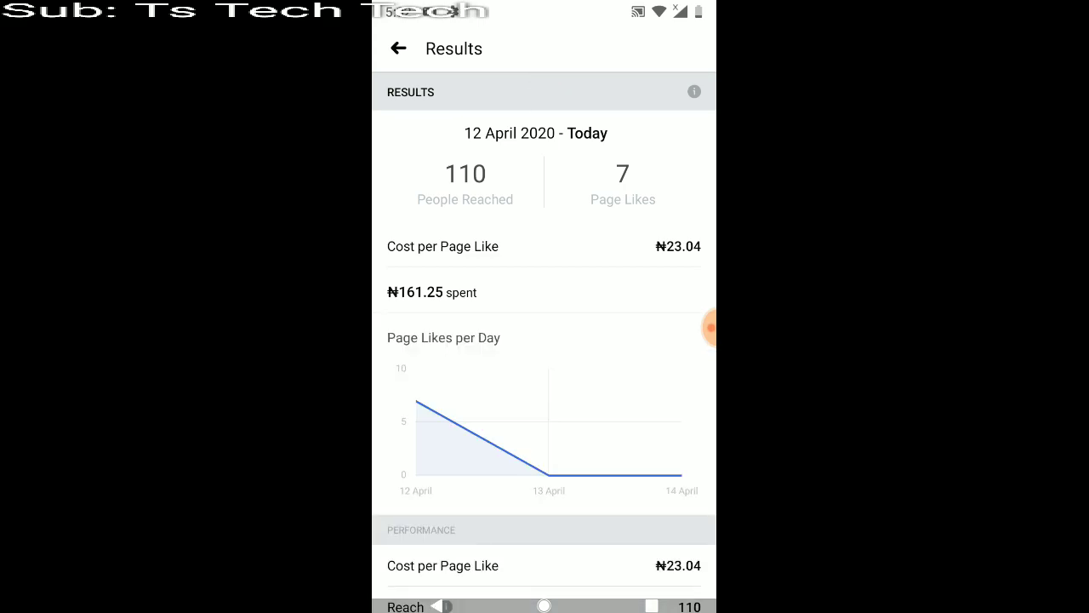
scroll("down", 3)
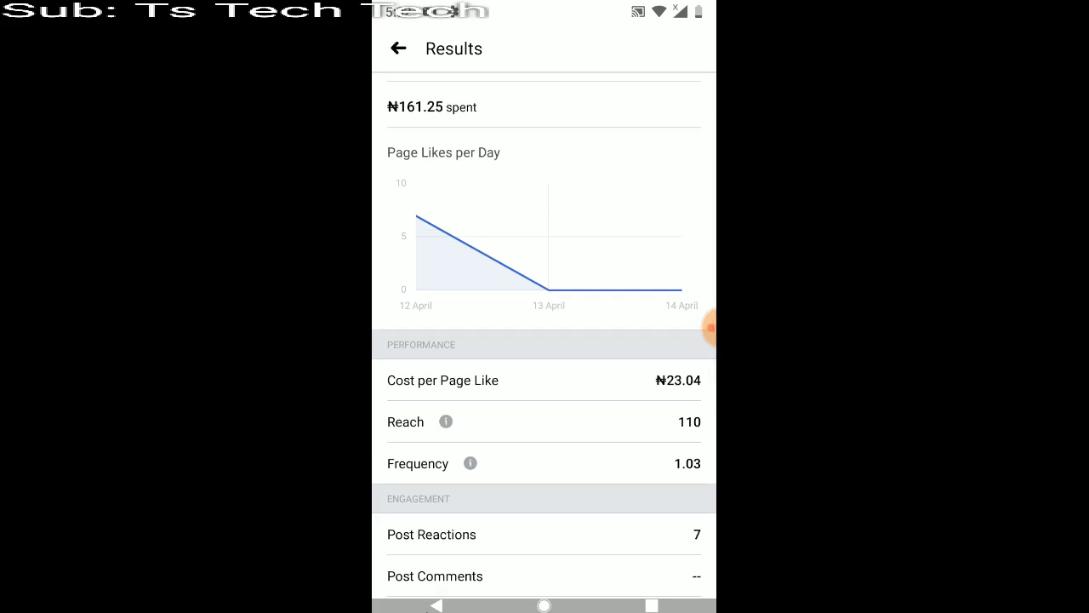
scroll("down", 3)
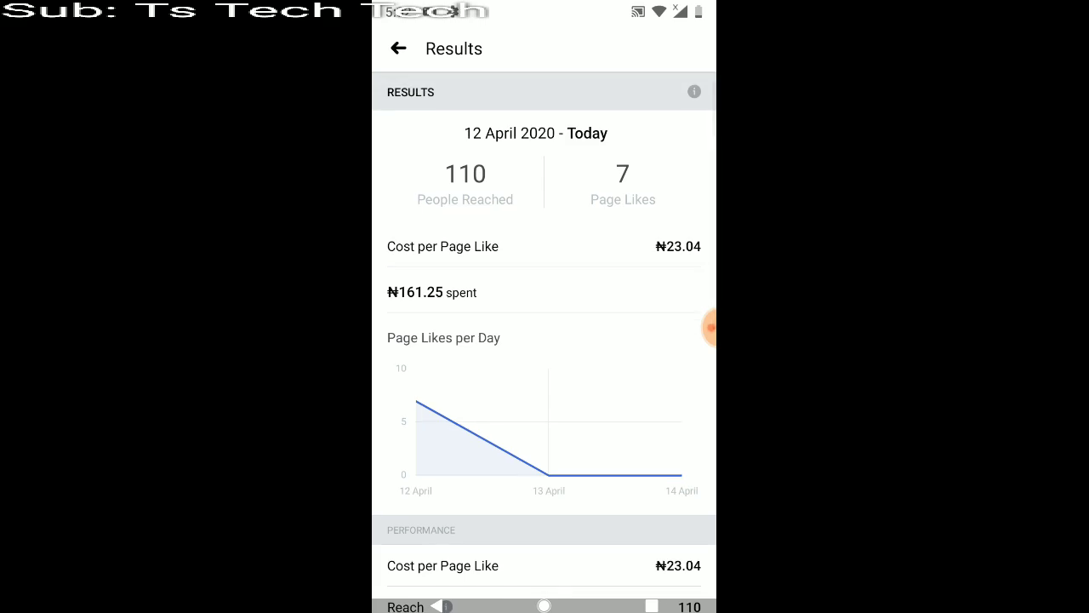
left_click(693, 91)
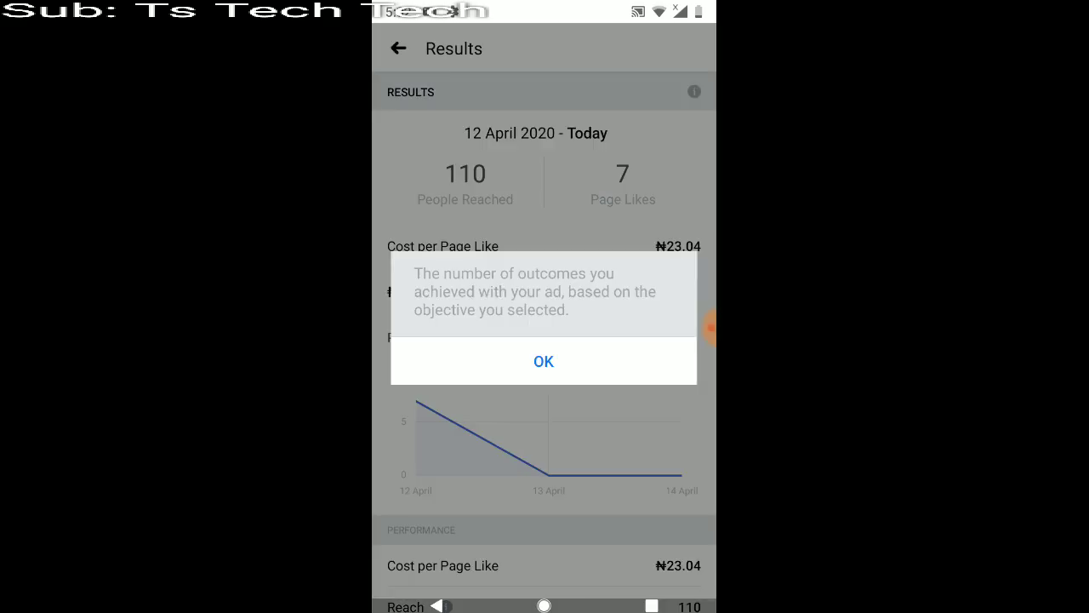
left_click(544, 361)
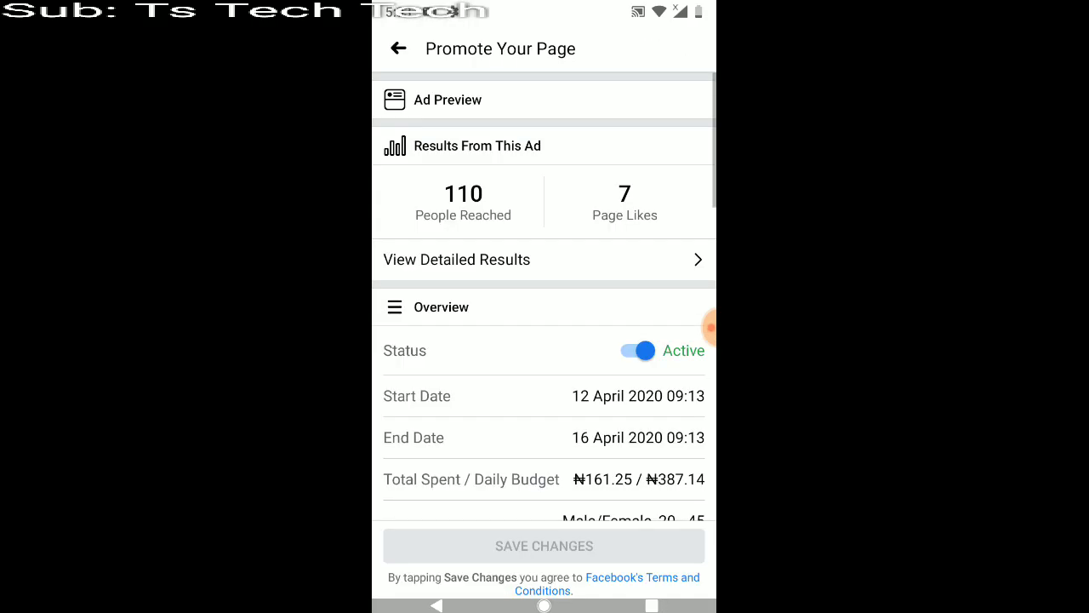
Go back to the Ts Tech Talk page and reopen Ads Manager from More.
left_click(398, 49)
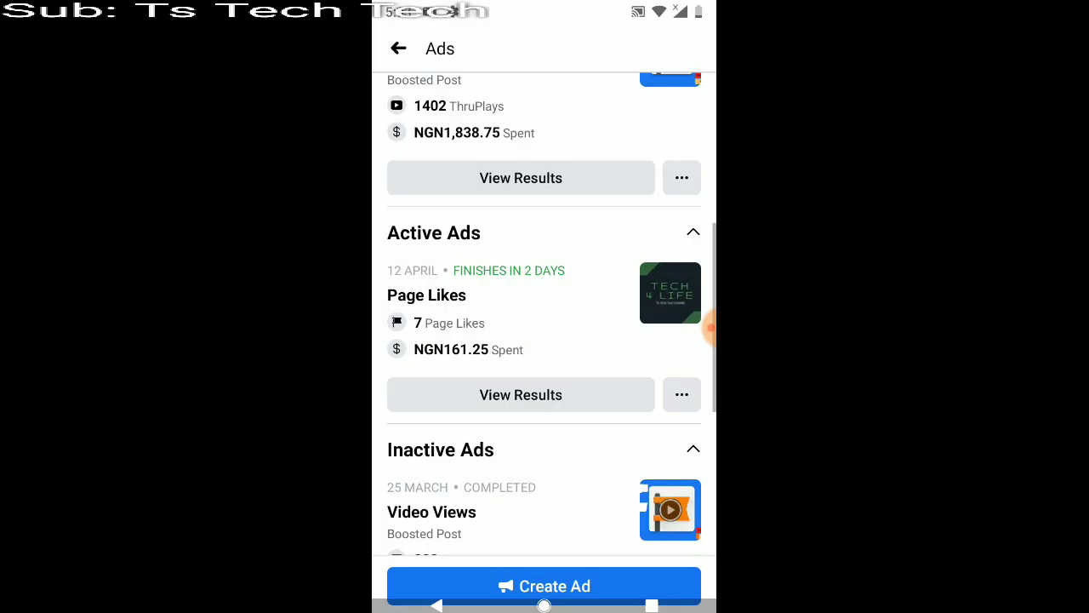
left_click(398, 47)
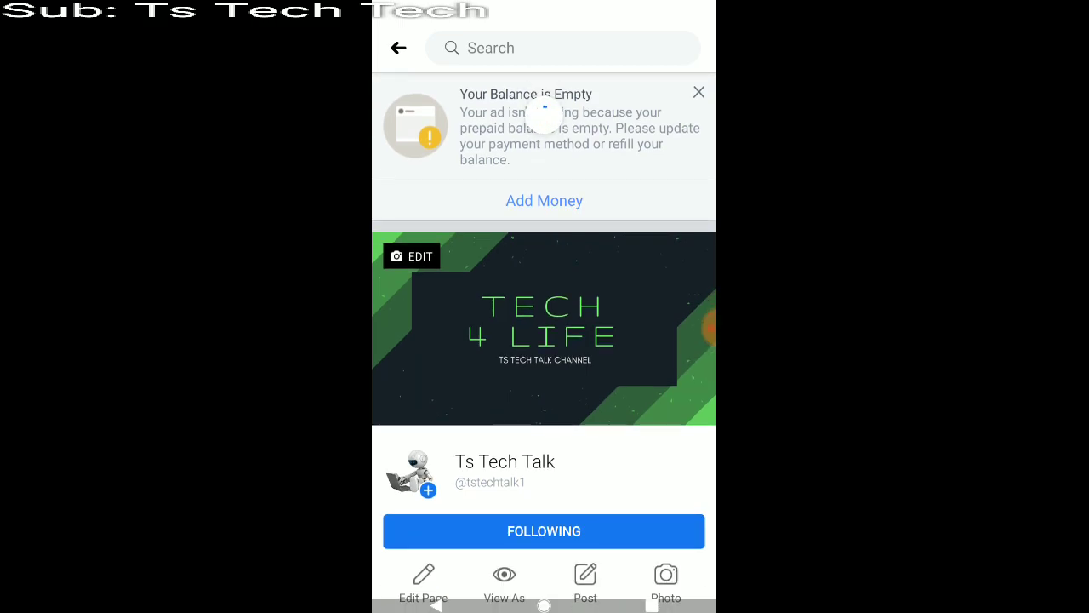
left_click(544, 531)
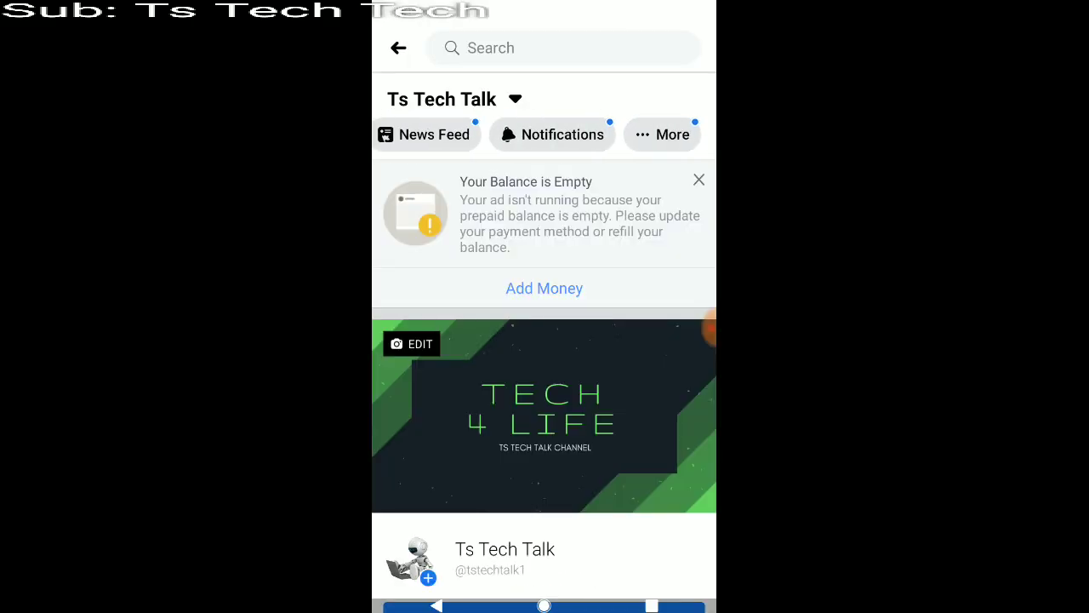
left_click(662, 134)
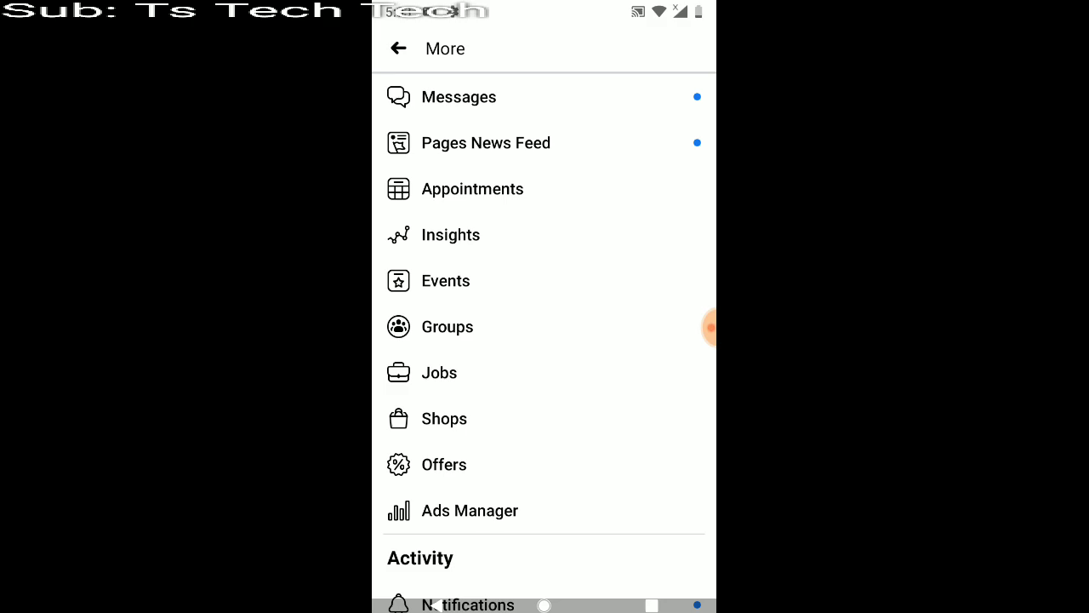
left_click(450, 235)
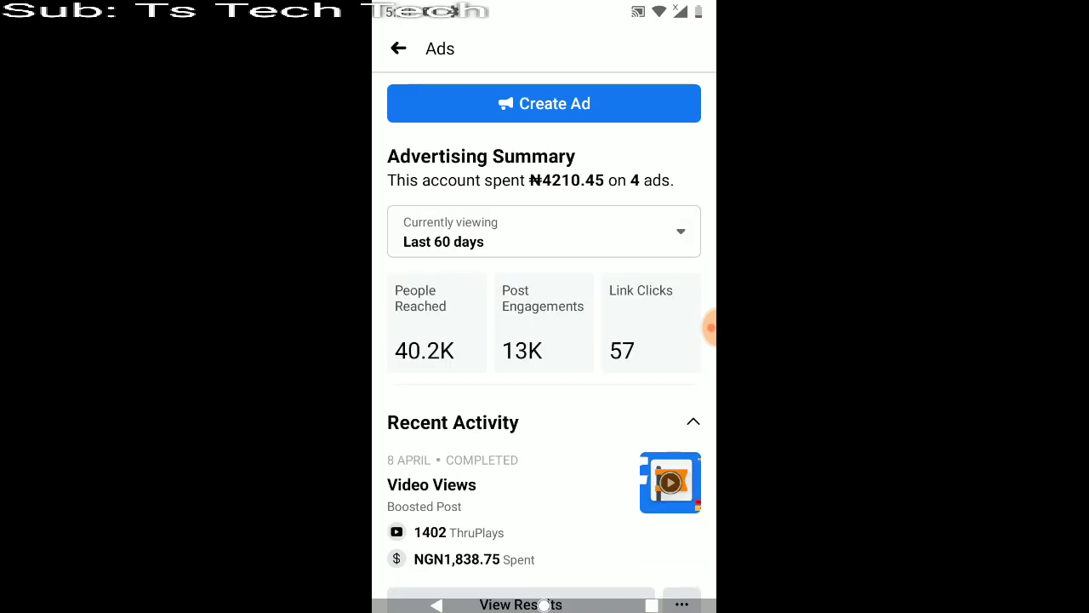
scroll("down", 3)
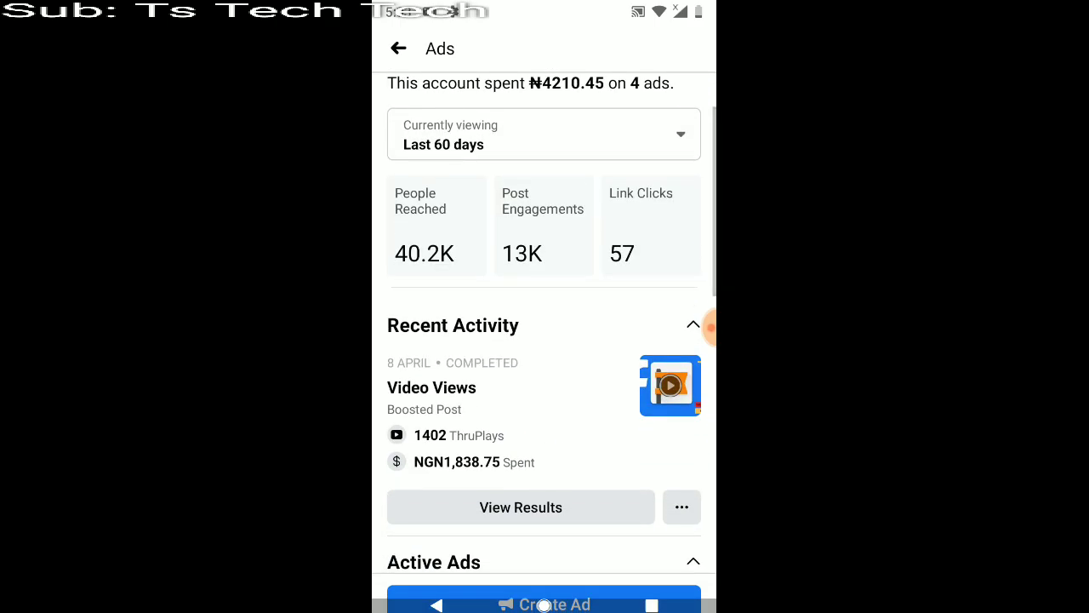
scroll("down", 3)
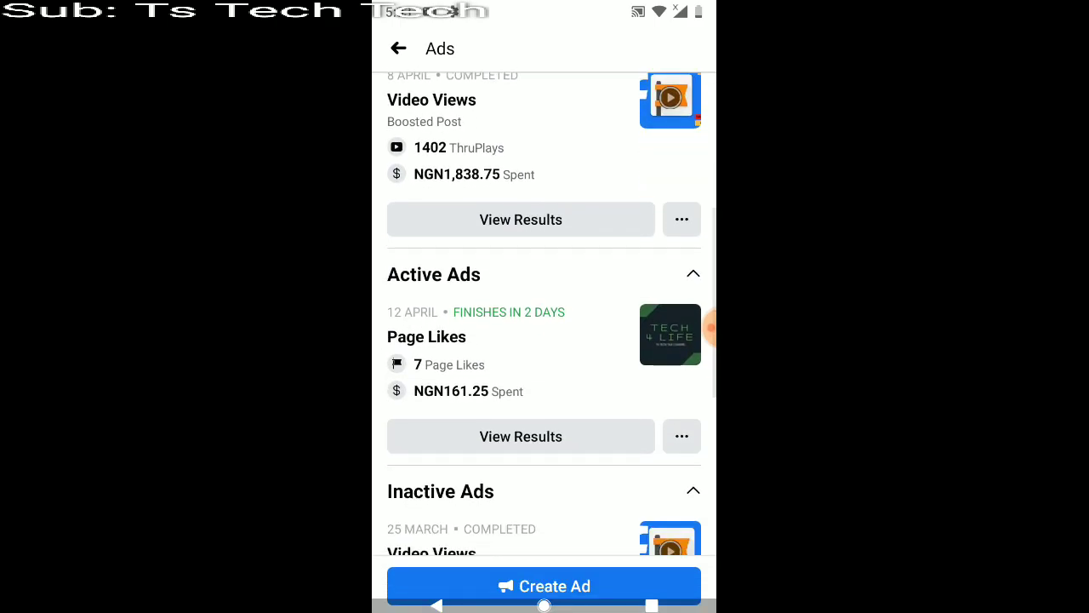
scroll("down", 3)
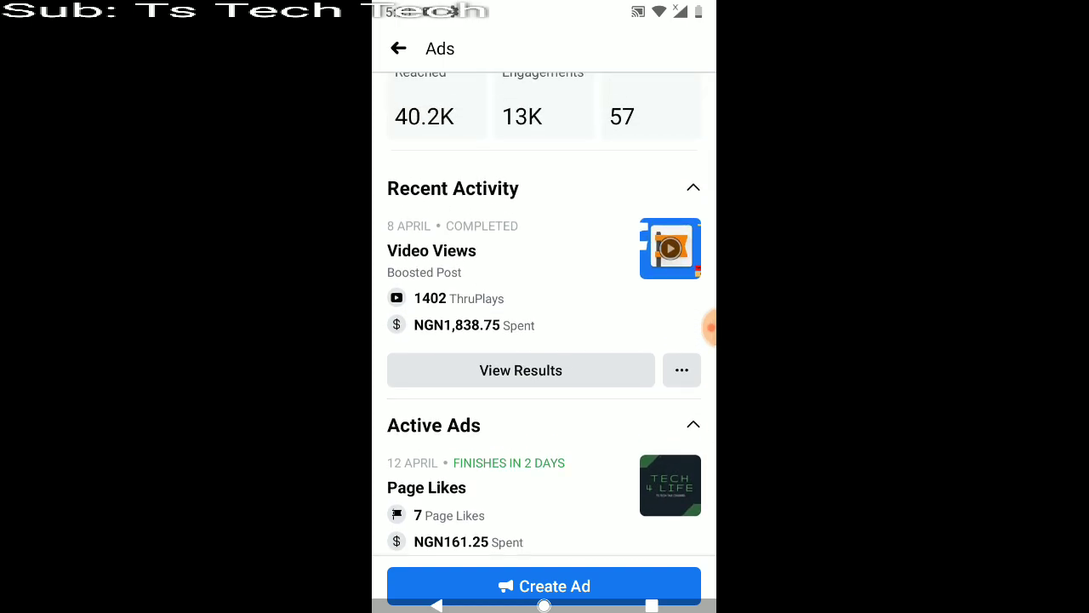
scroll("down", 3)
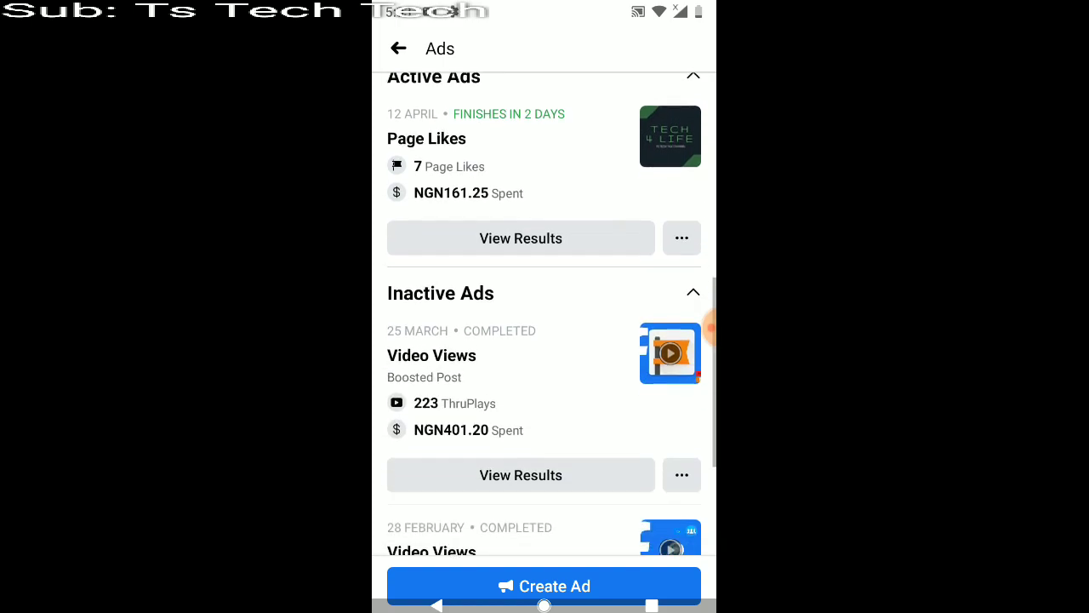
scroll("down", 3)
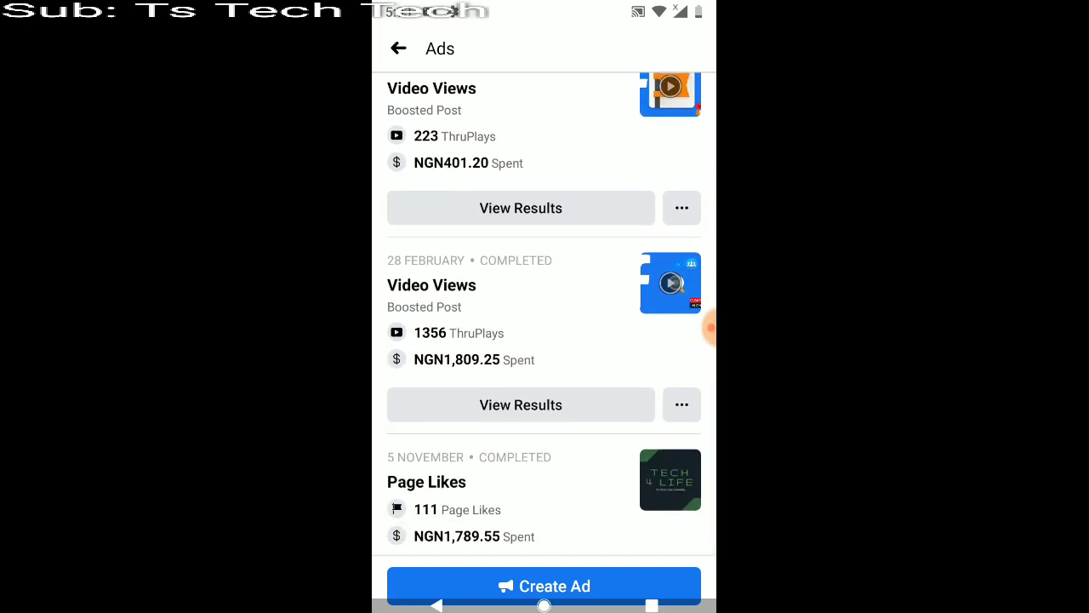
scroll("up", 3)
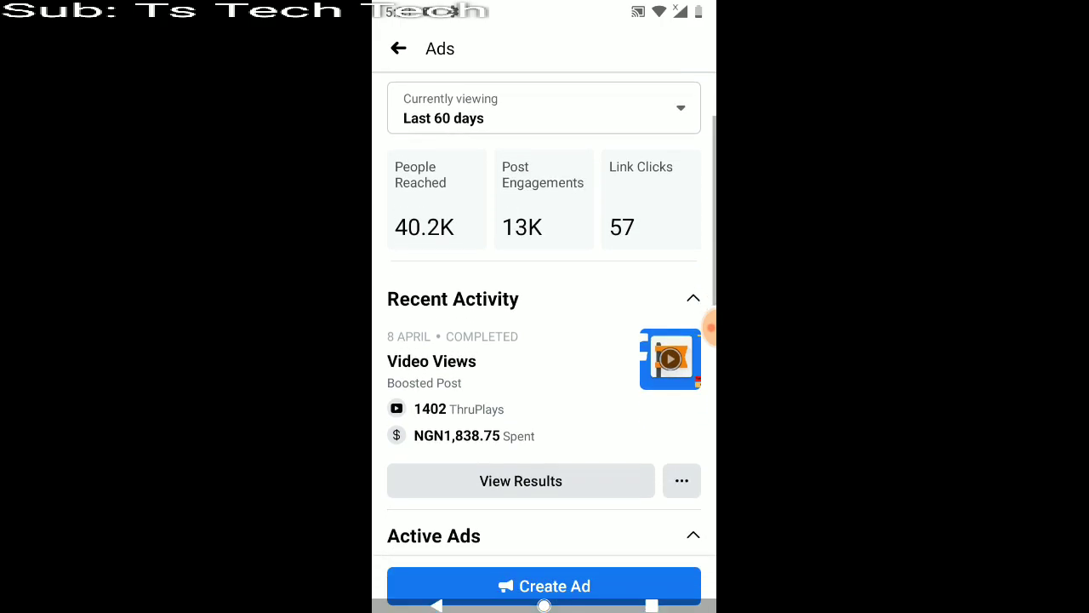
Open the 8 April Video Views ad's results and scroll its Boost Post details.
left_click(520, 480)
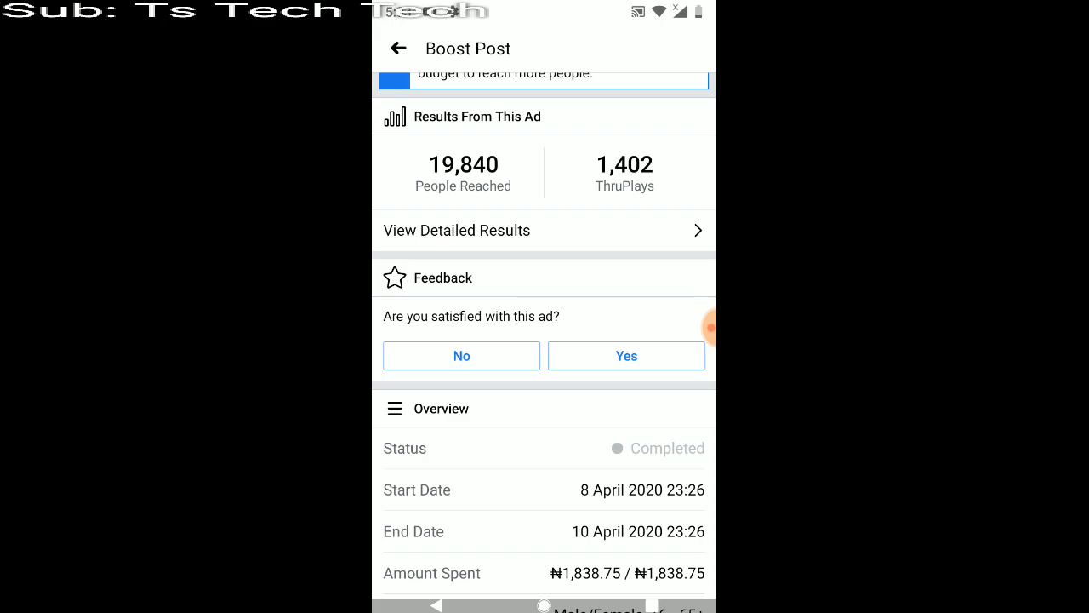
scroll("down", 3)
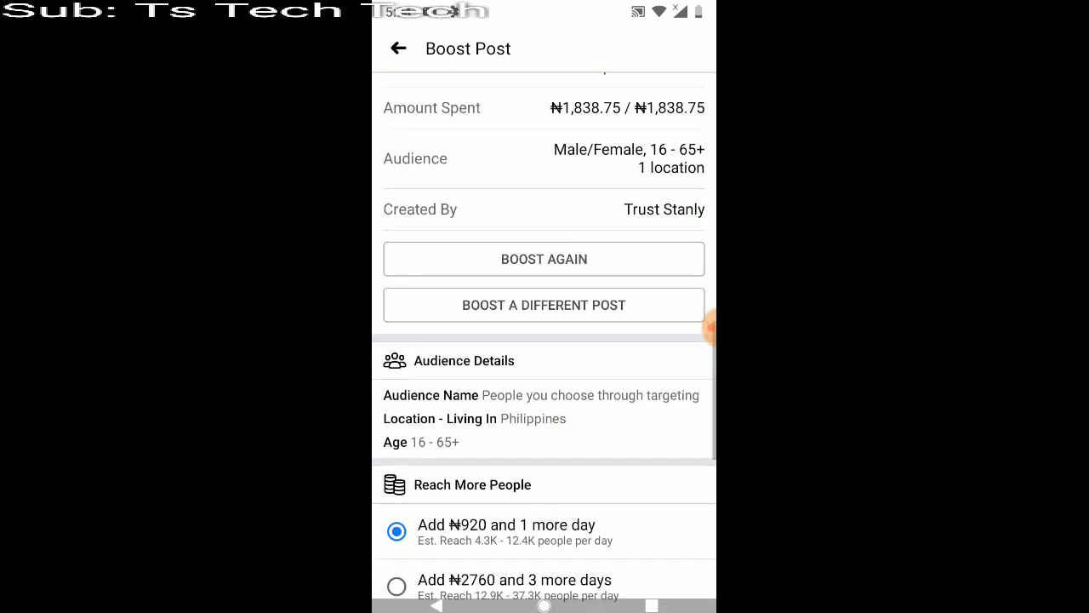
scroll("down", 3)
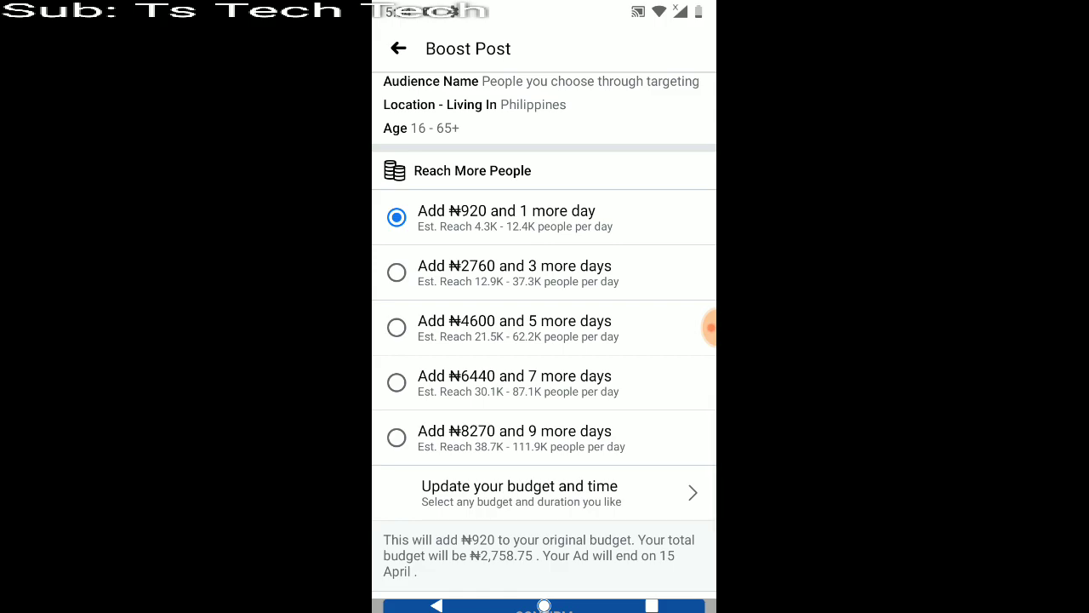
scroll("down", 3)
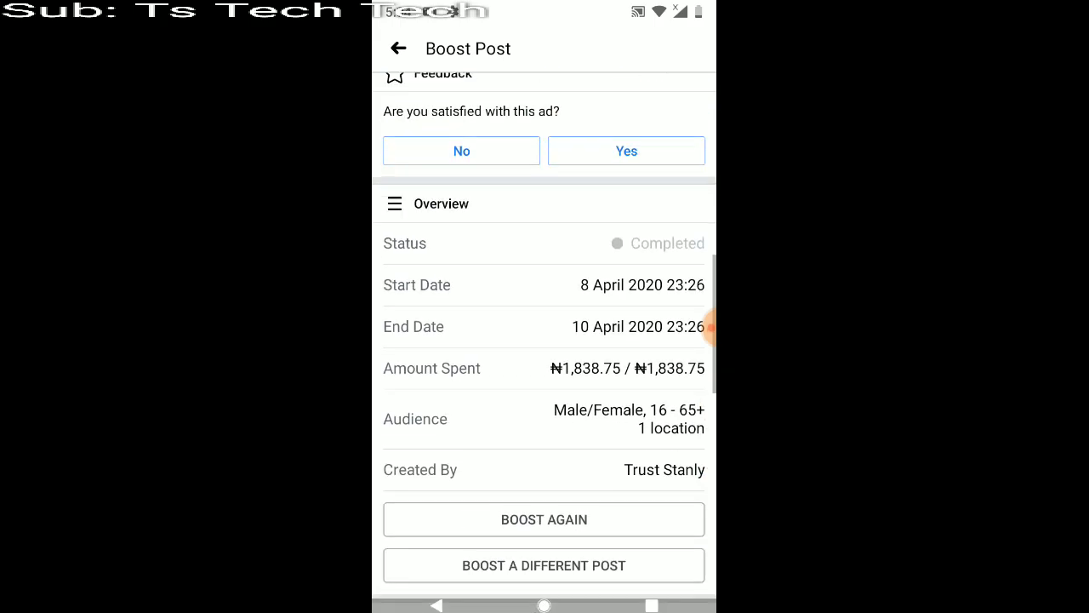
scroll("down", 3)
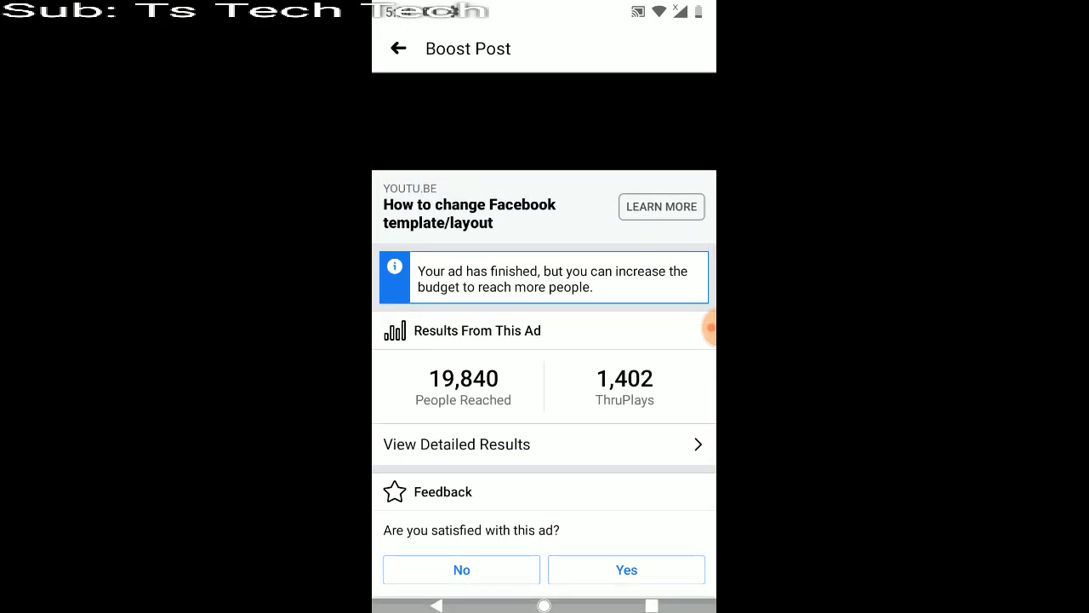
Open the boosted post's detailed results and expand the ThruPlays per Day chart.
left_click(457, 443)
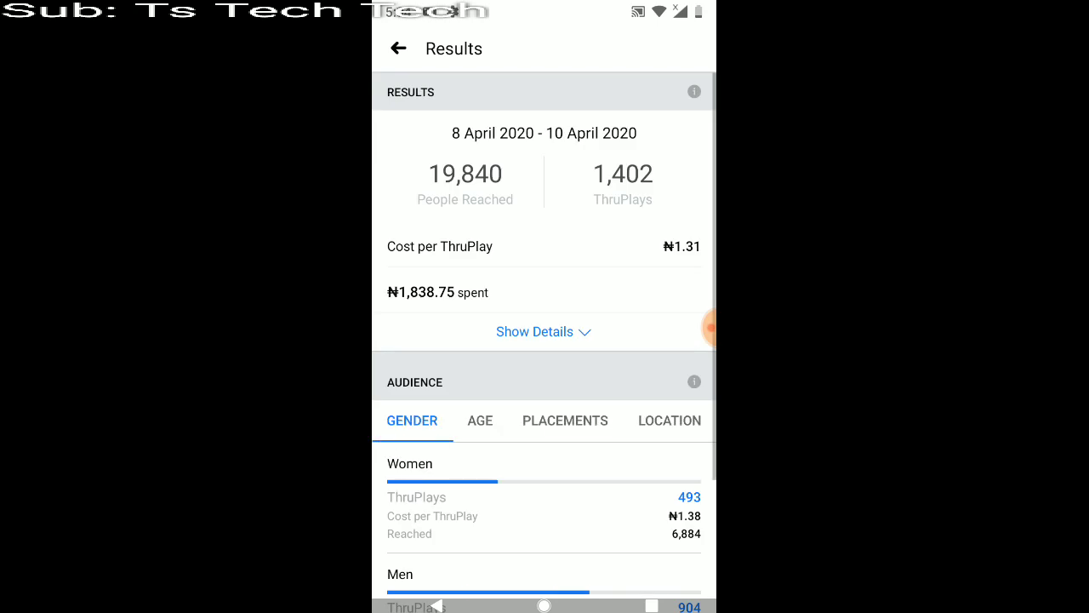
scroll("down", 3)
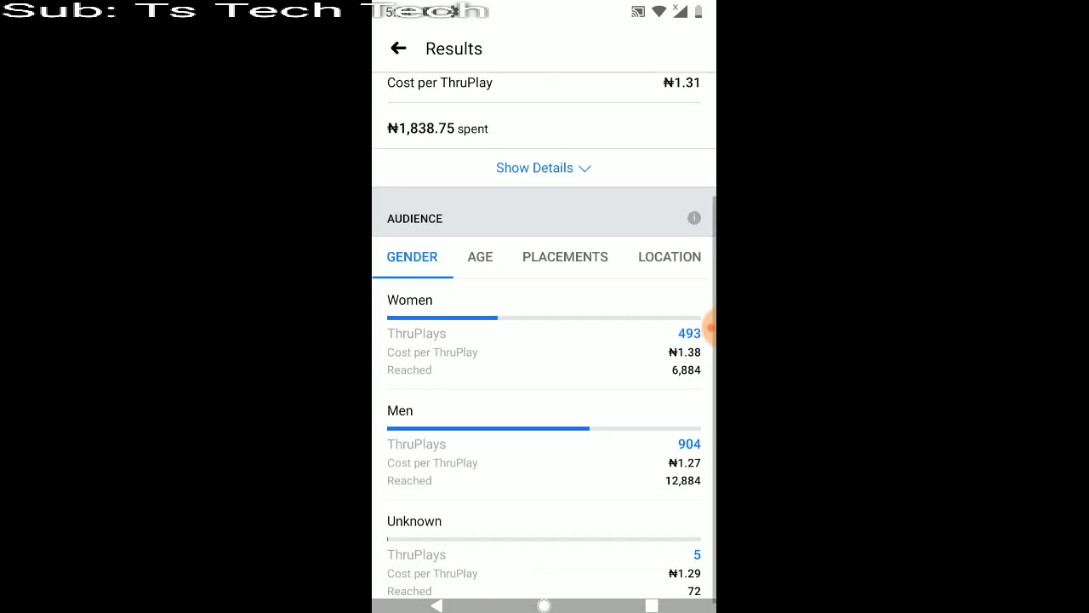
scroll("down", 3)
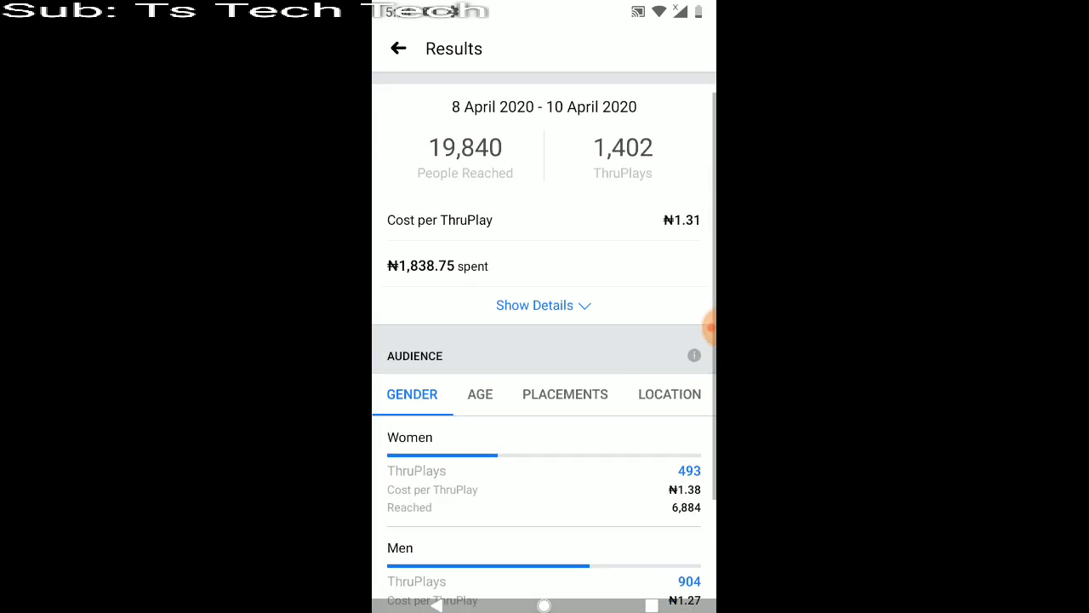
left_click(534, 304)
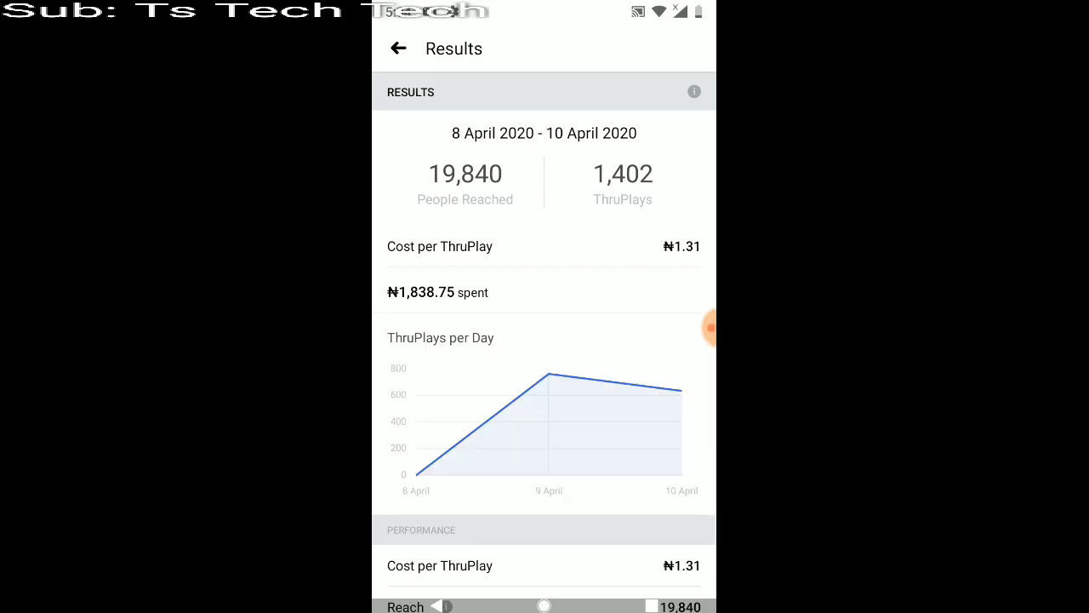
scroll("down", 3)
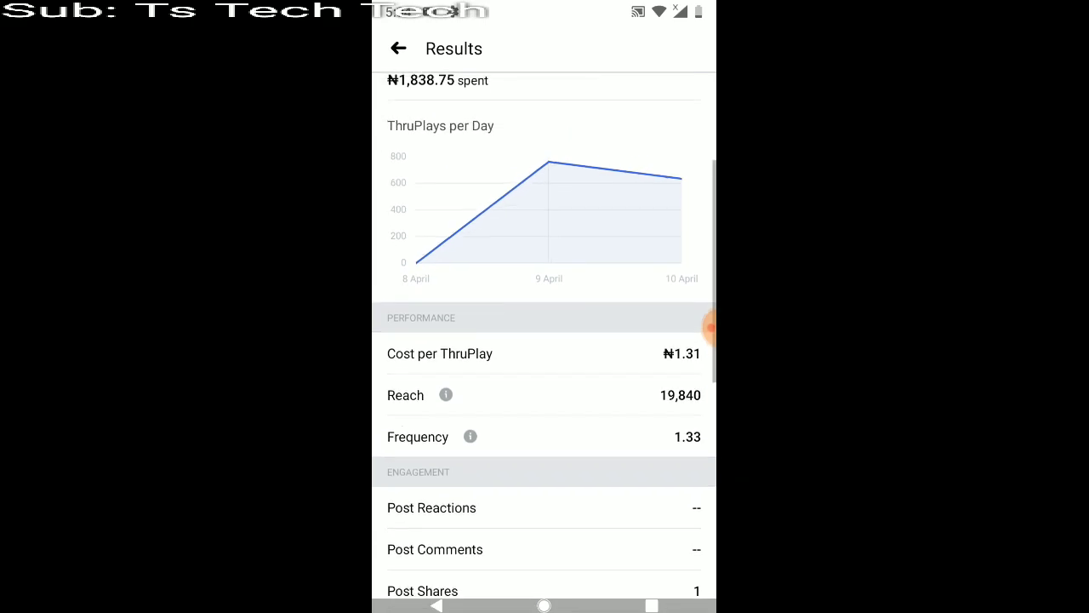
scroll("down", 3)
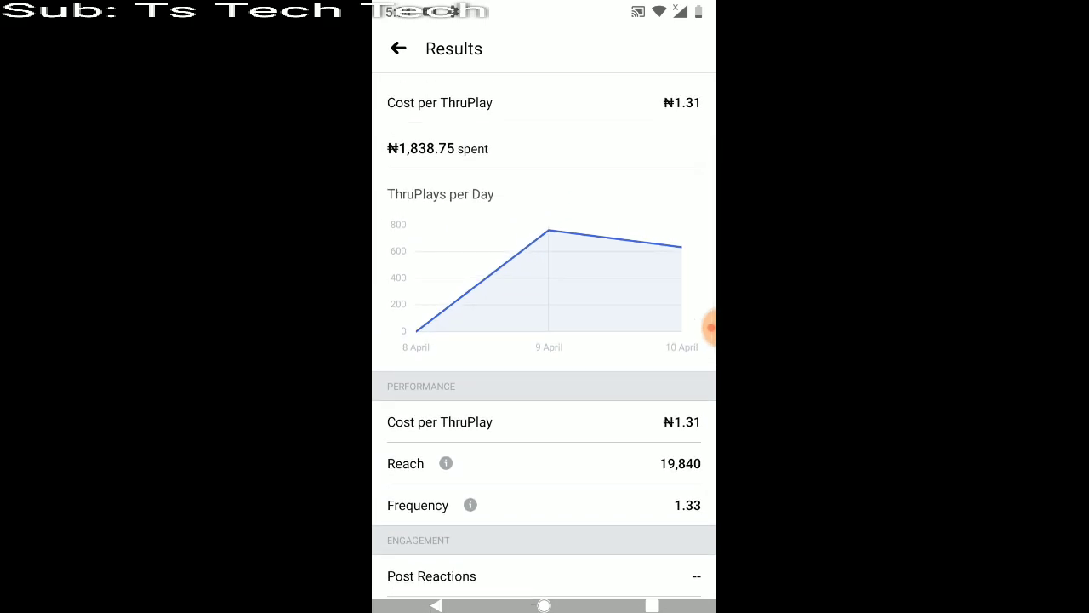
scroll("down", 3)
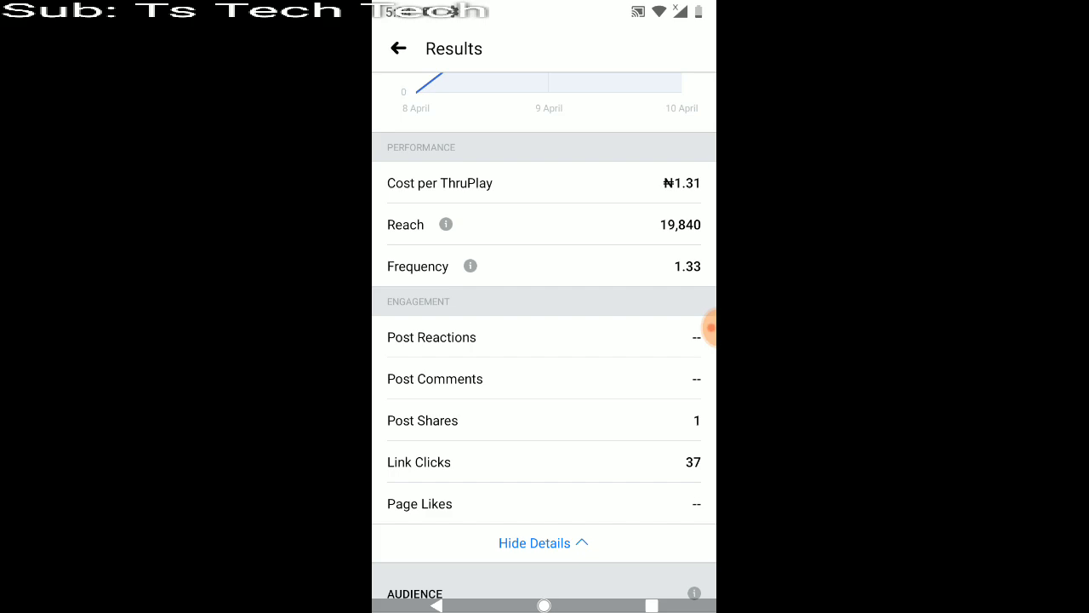
Scroll to the audience breakdown and switch from Location to the Gender tab.
scroll("down", 3)
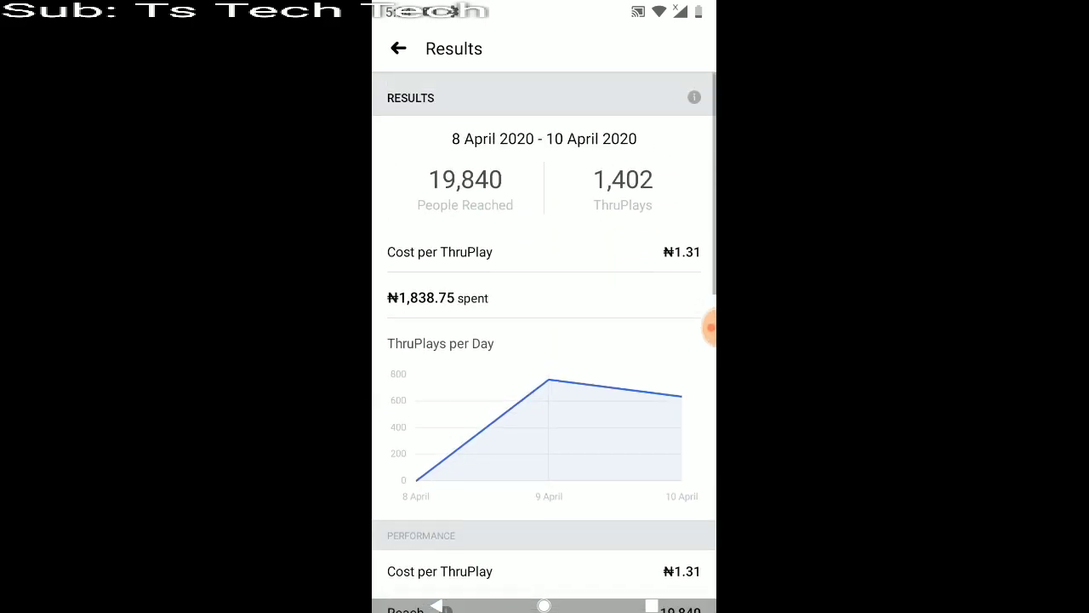
scroll("down", 3)
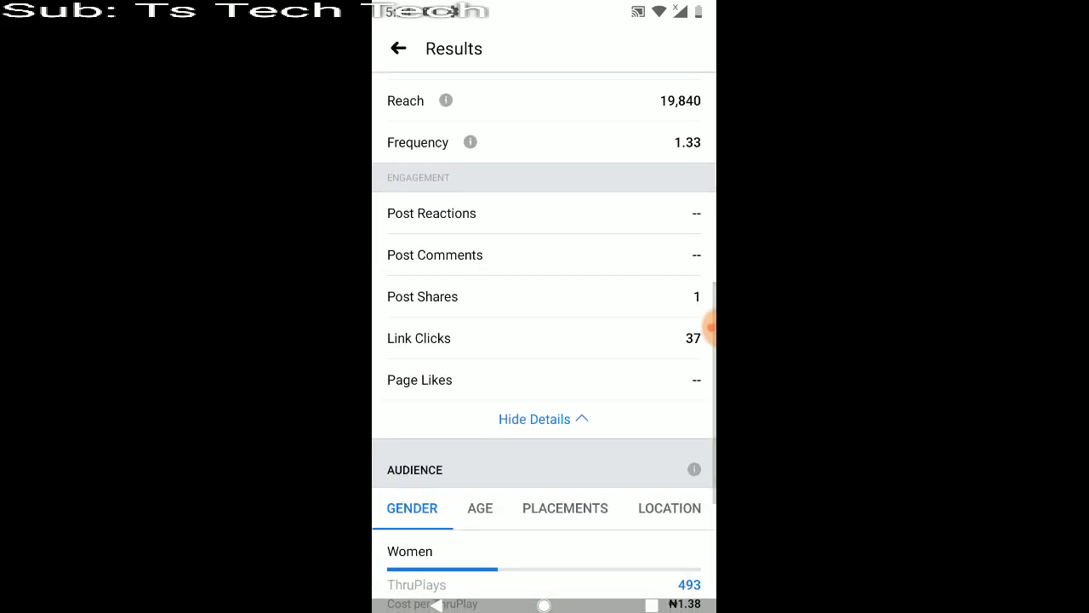
scroll("down", 3)
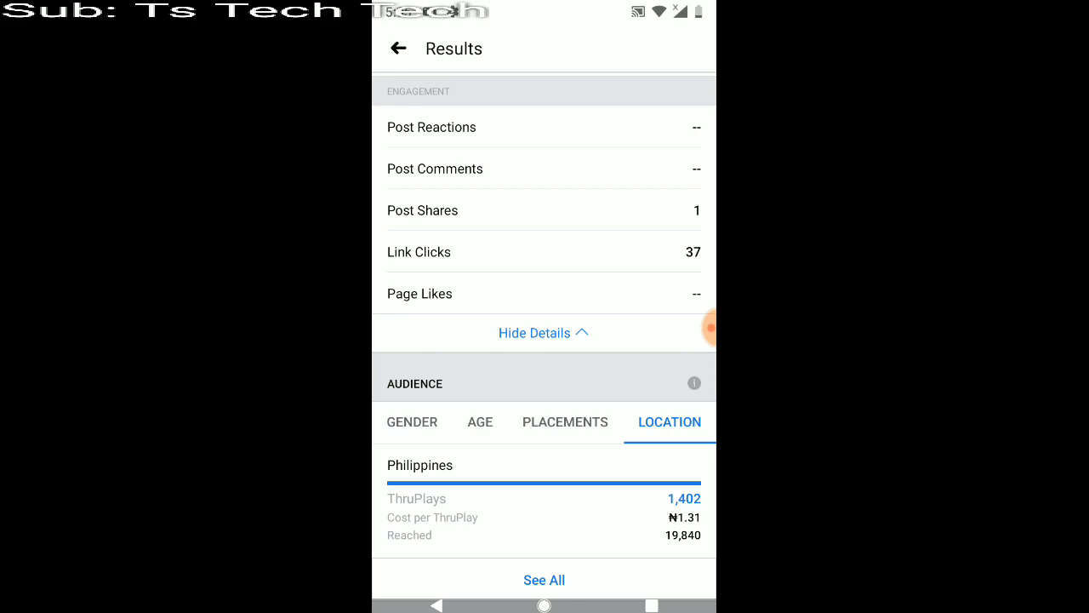
left_click(412, 422)
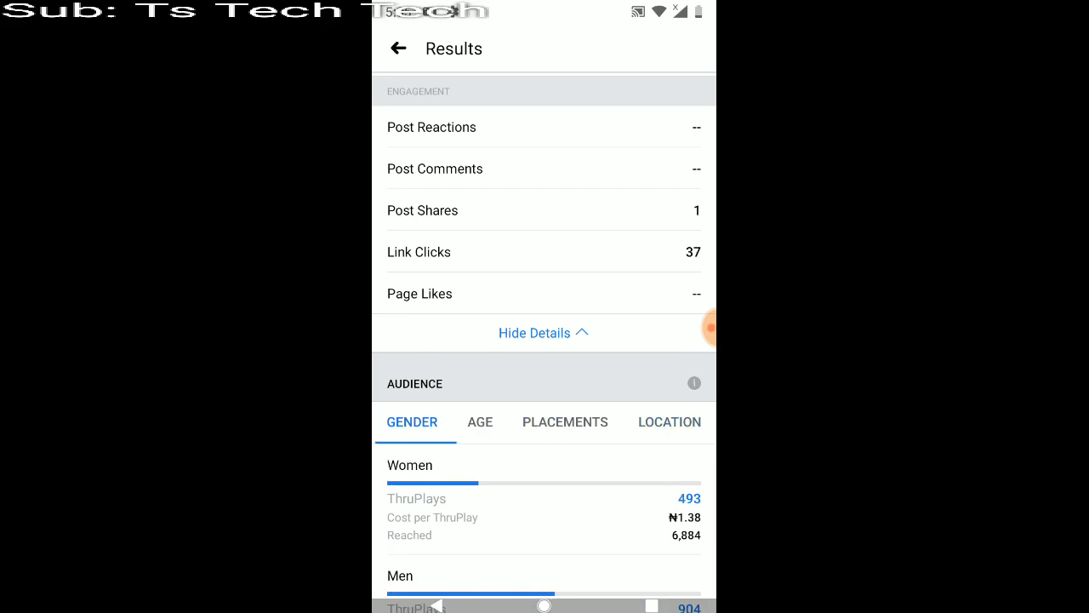
scroll("down", 3)
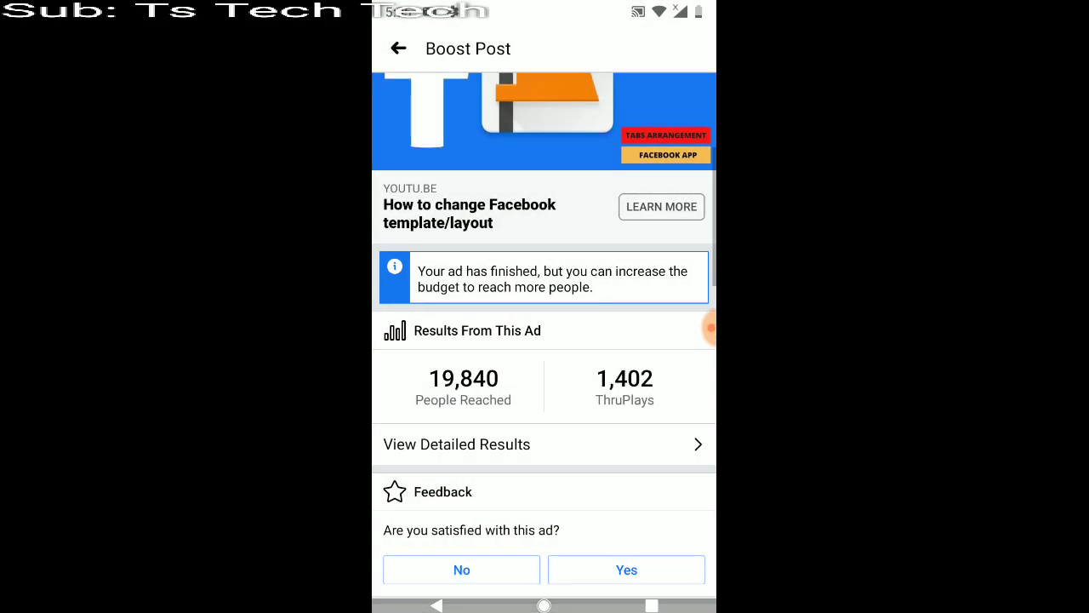
Scroll the Boost Post screen while returning to the Ads overview.
scroll("down", 3)
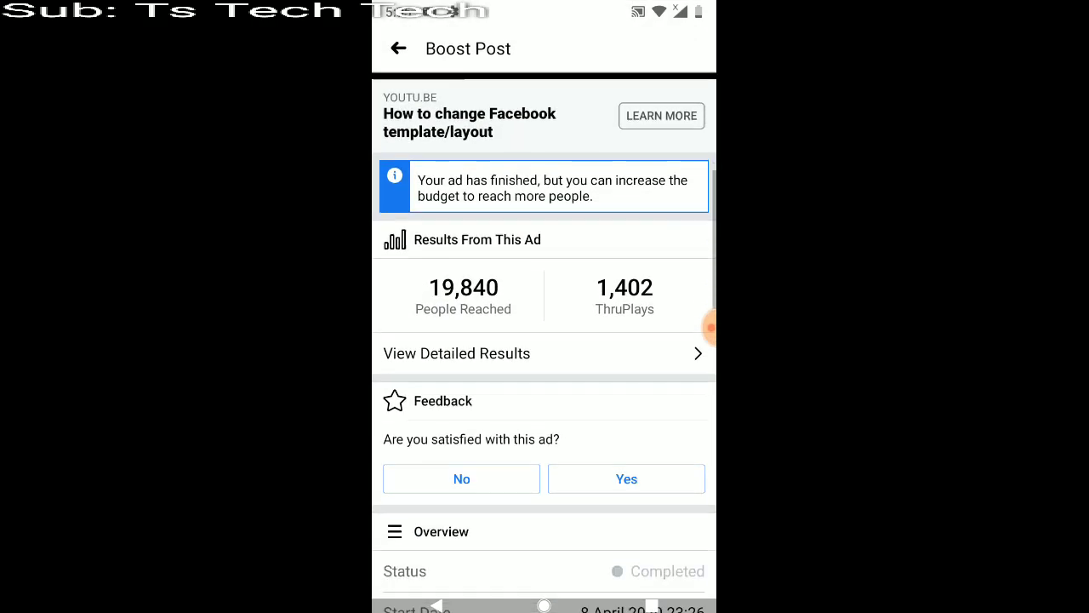
scroll("down", 3)
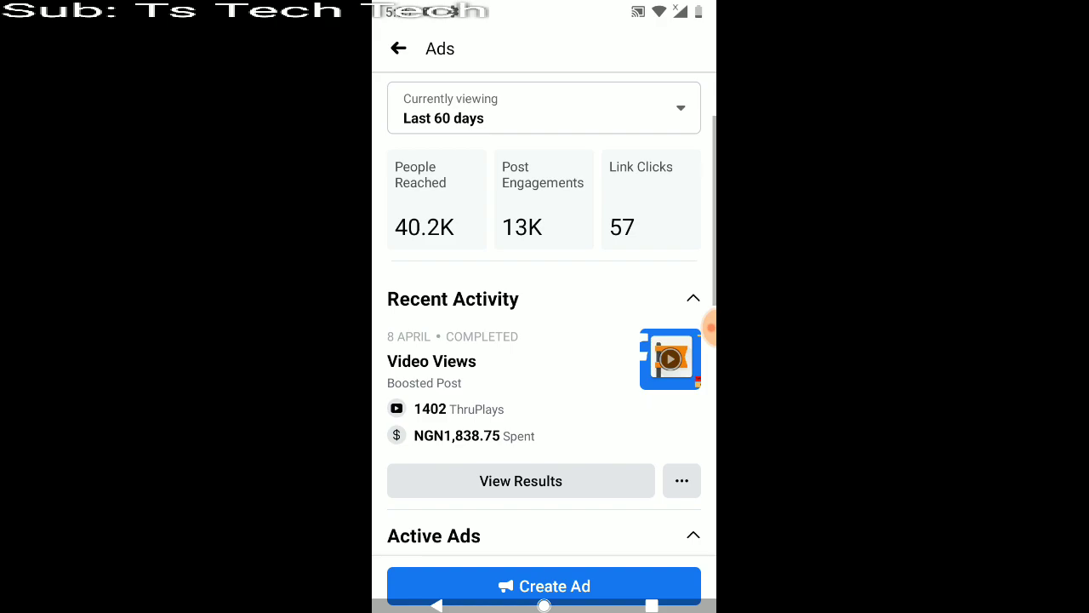
Set the Currently viewing range to Last 90 days and scroll to Inactive Ads.
left_click(544, 107)
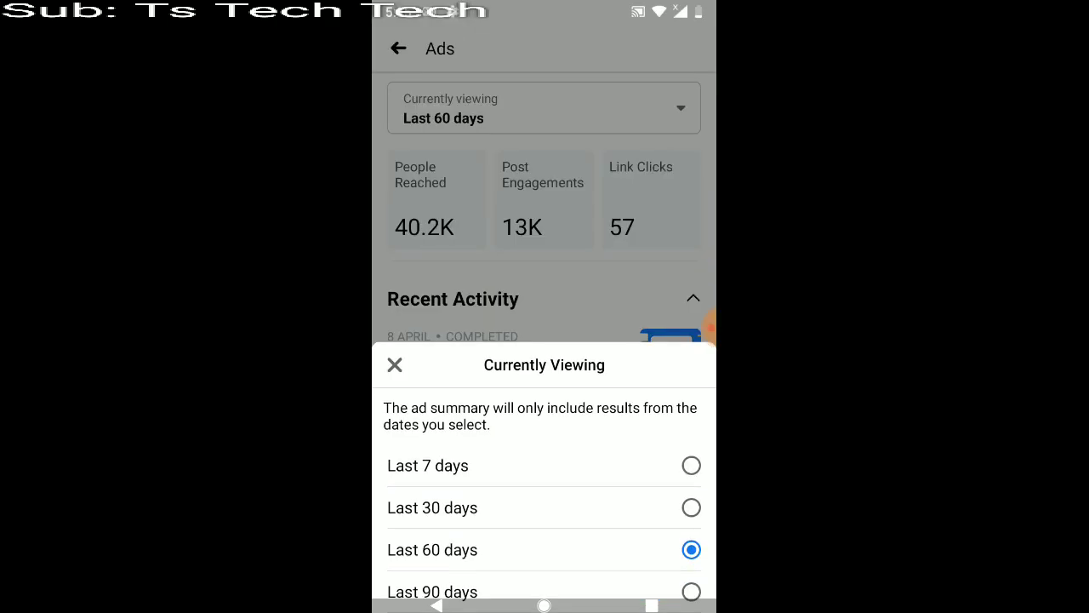
left_click(394, 365)
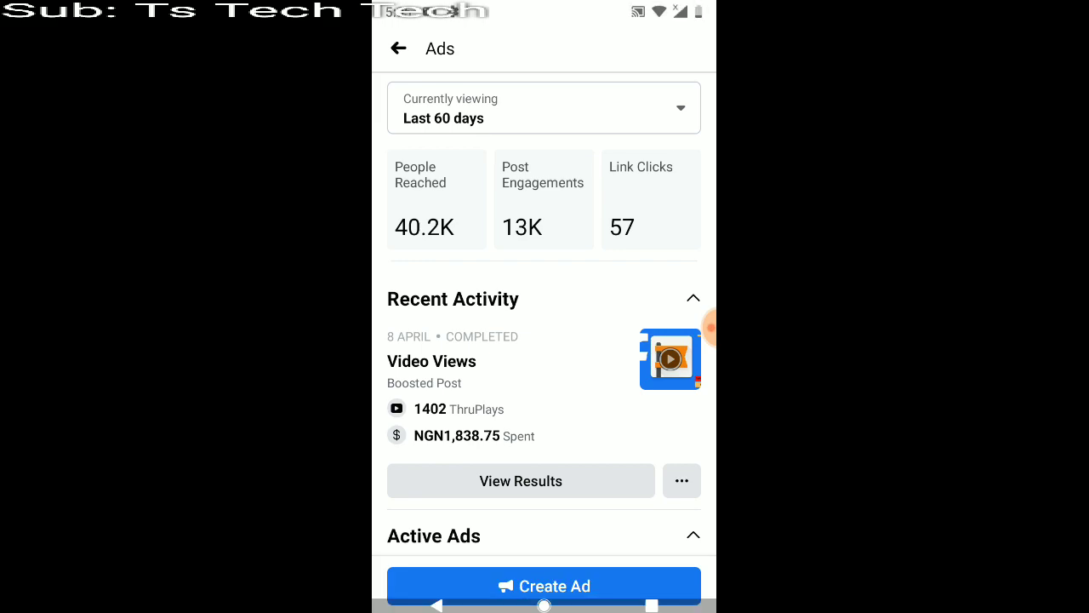
left_click(544, 108)
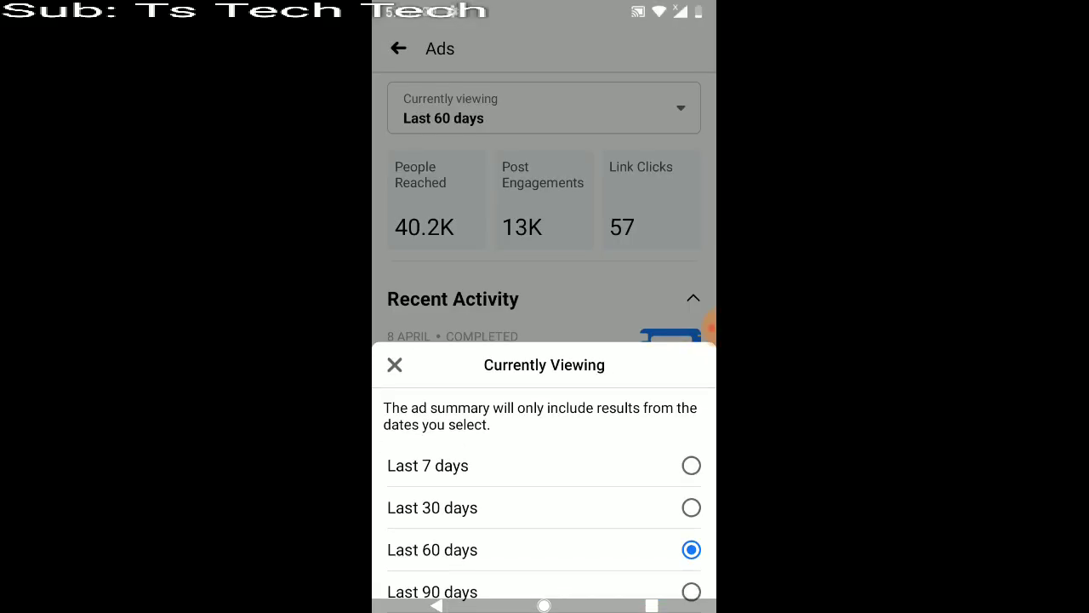
left_click(394, 364)
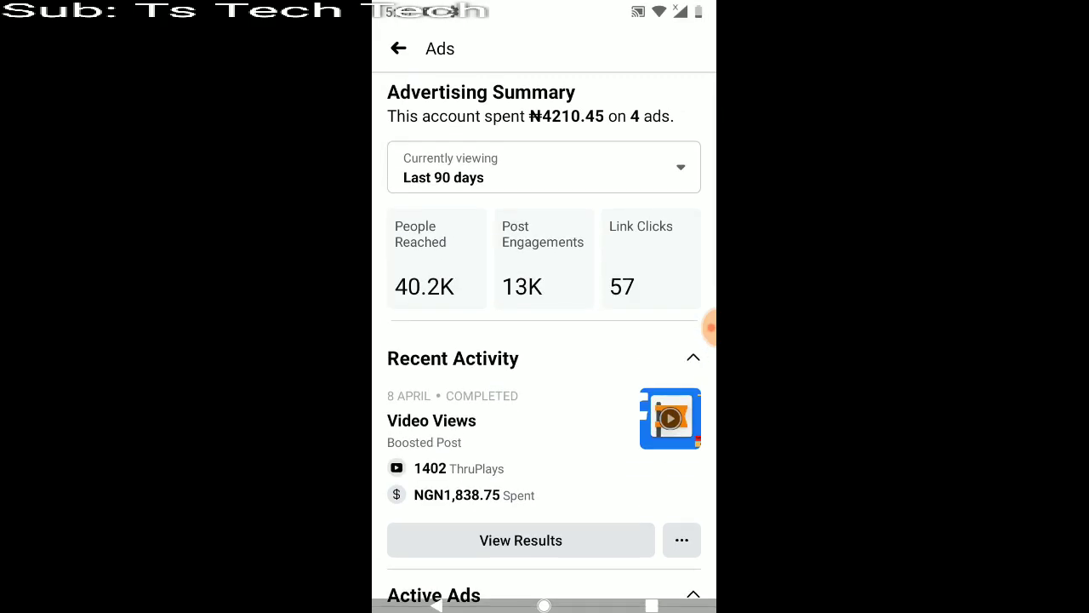
scroll("down", 3)
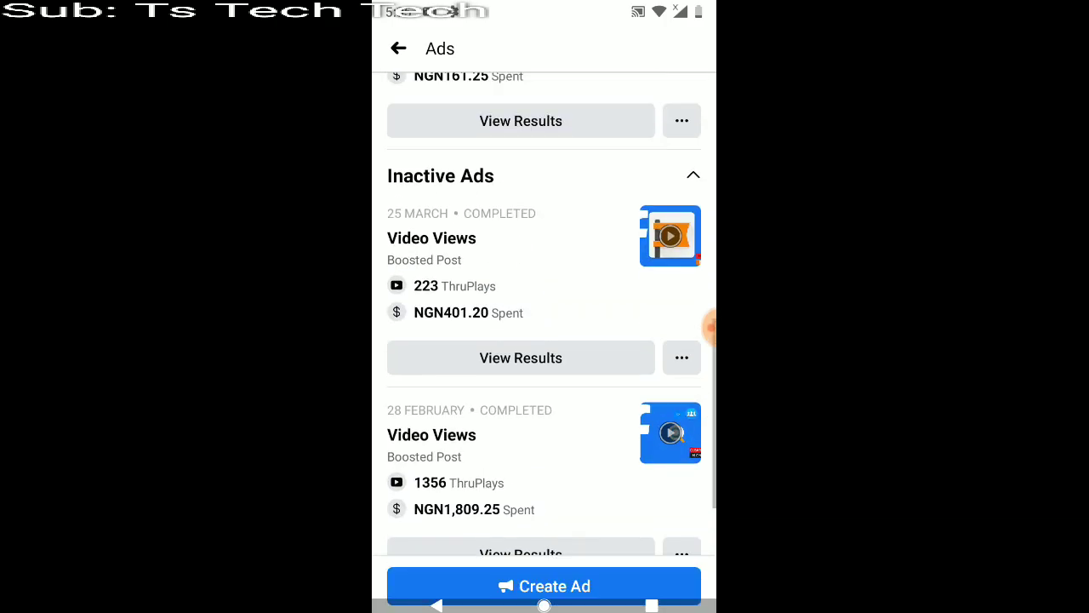
scroll("down", 3)
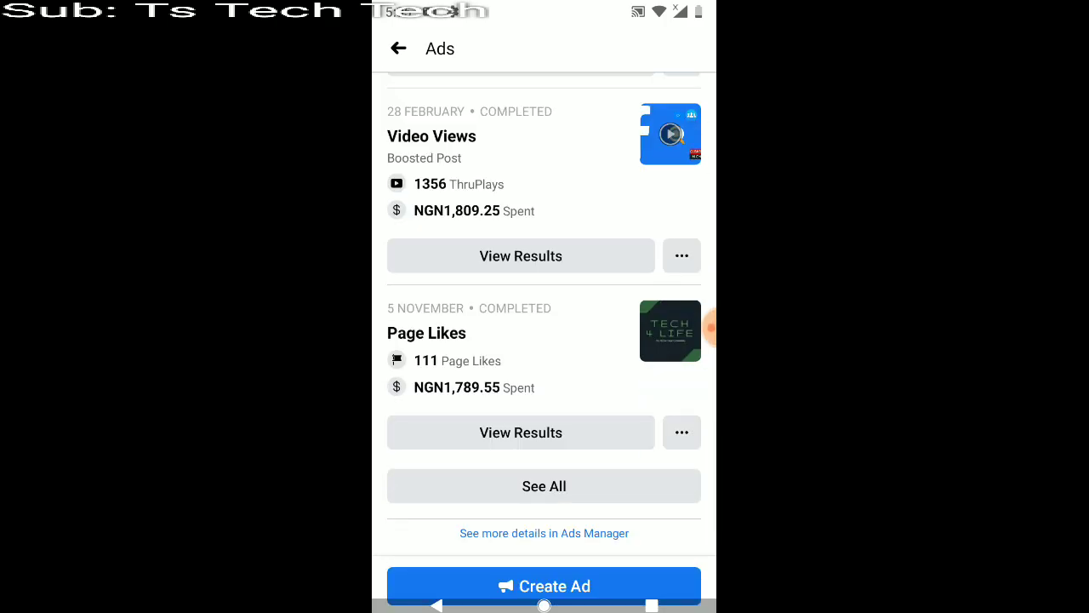
left_click(544, 486)
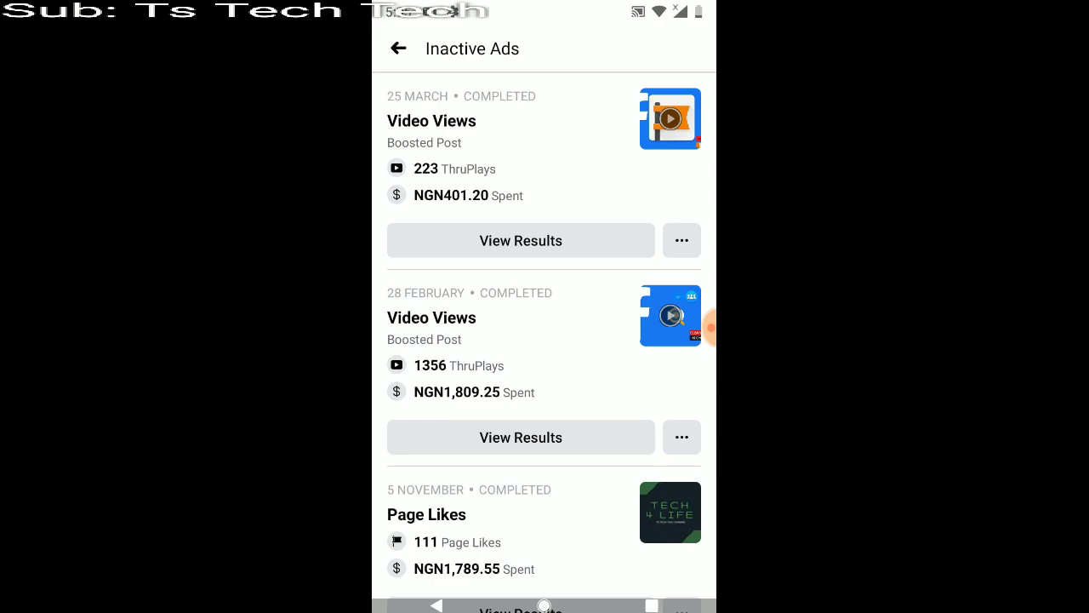
scroll("down", 3)
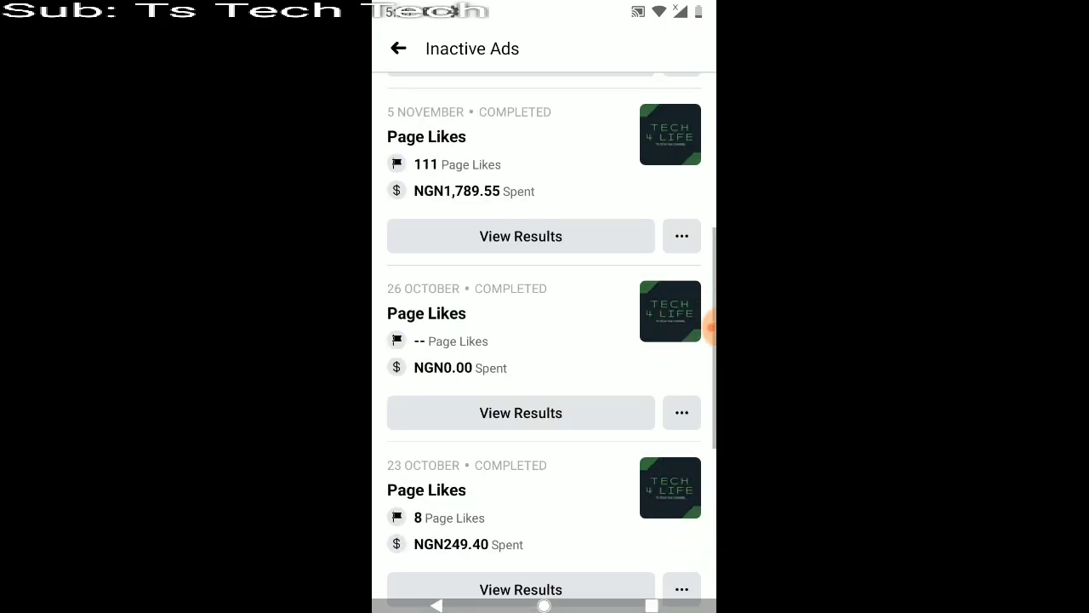
scroll("down", 3)
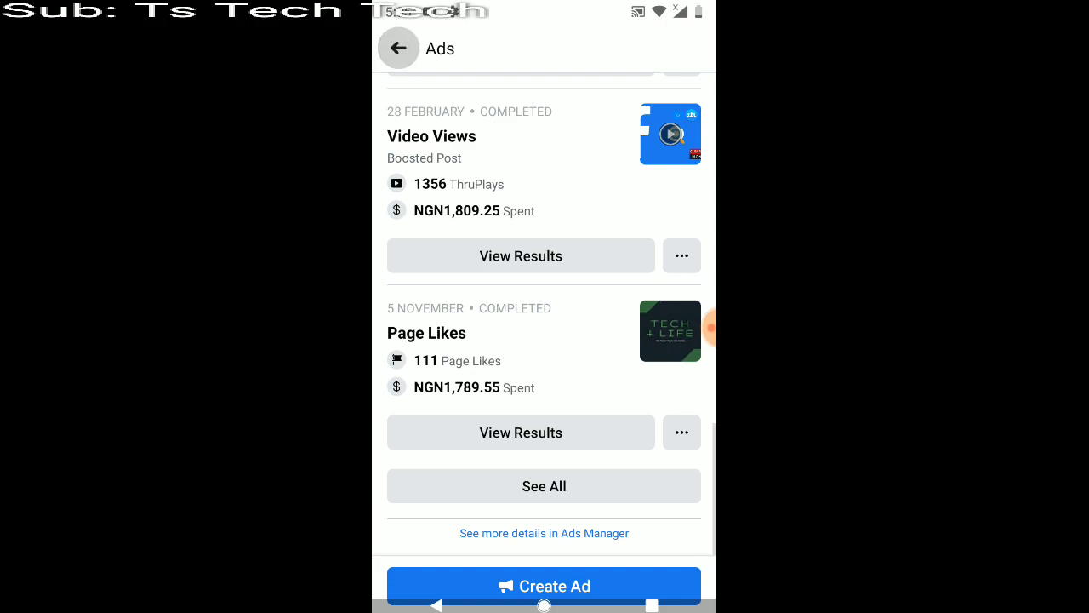
Exit the Ads screen through the Menu to the home News Feed.
left_click(397, 48)
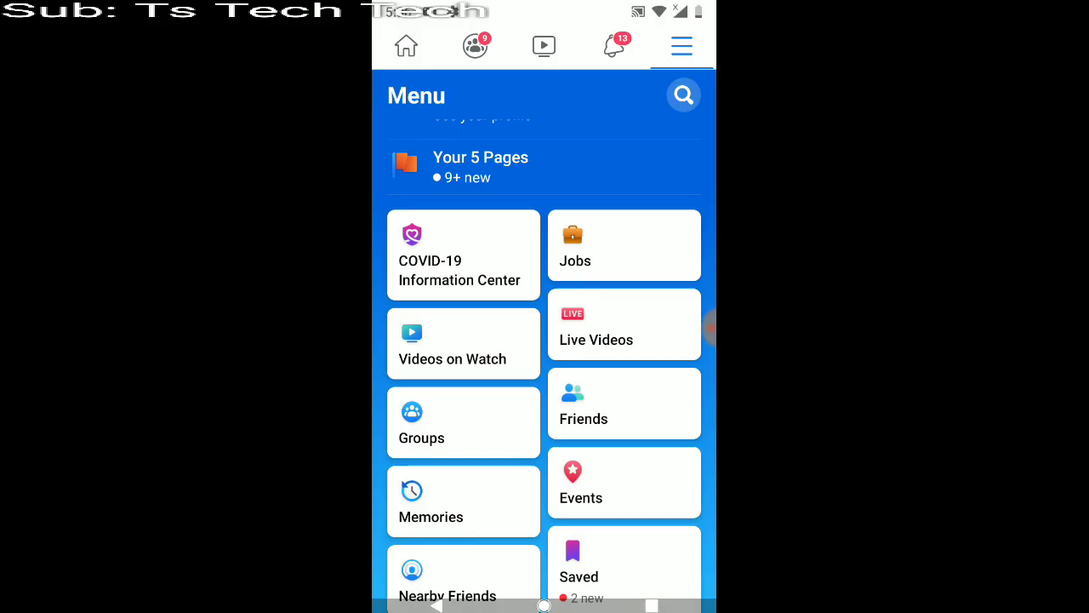
left_click(405, 47)
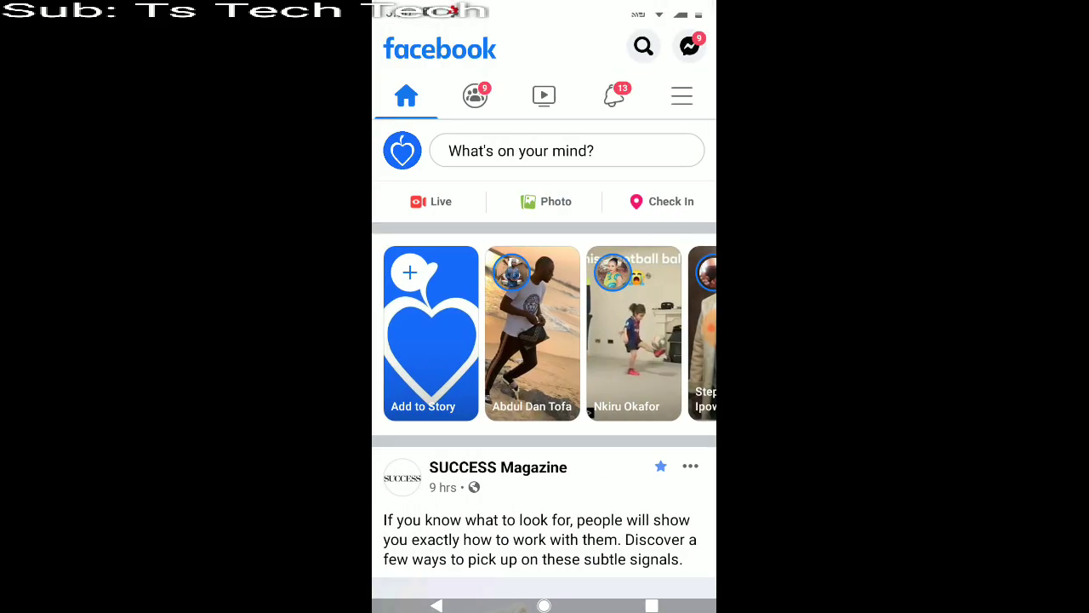